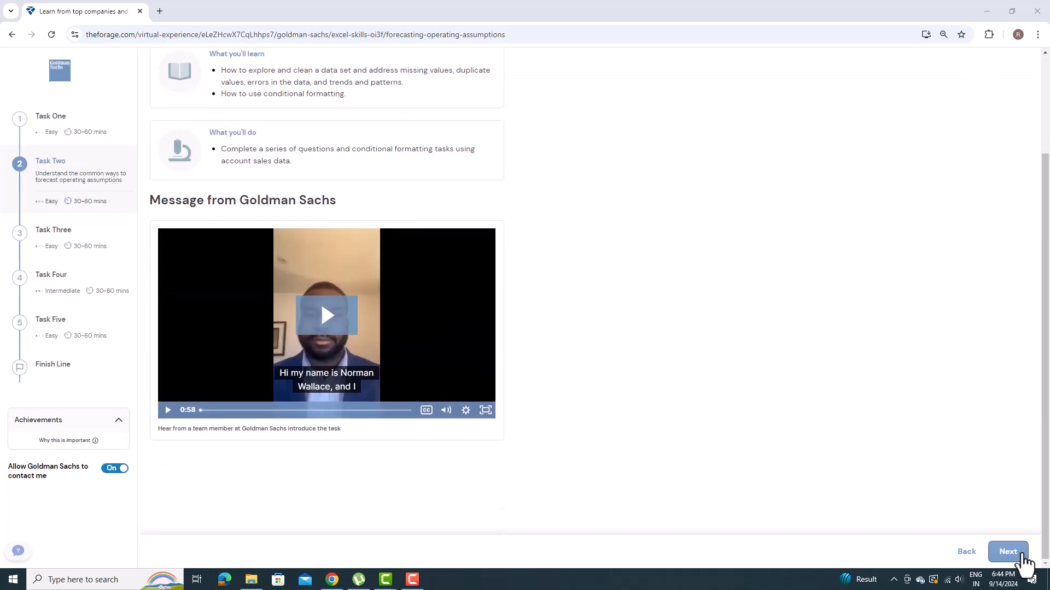
Move to the task page and download the Forecast Assumptions and Glossary template
left_click(1007, 551)
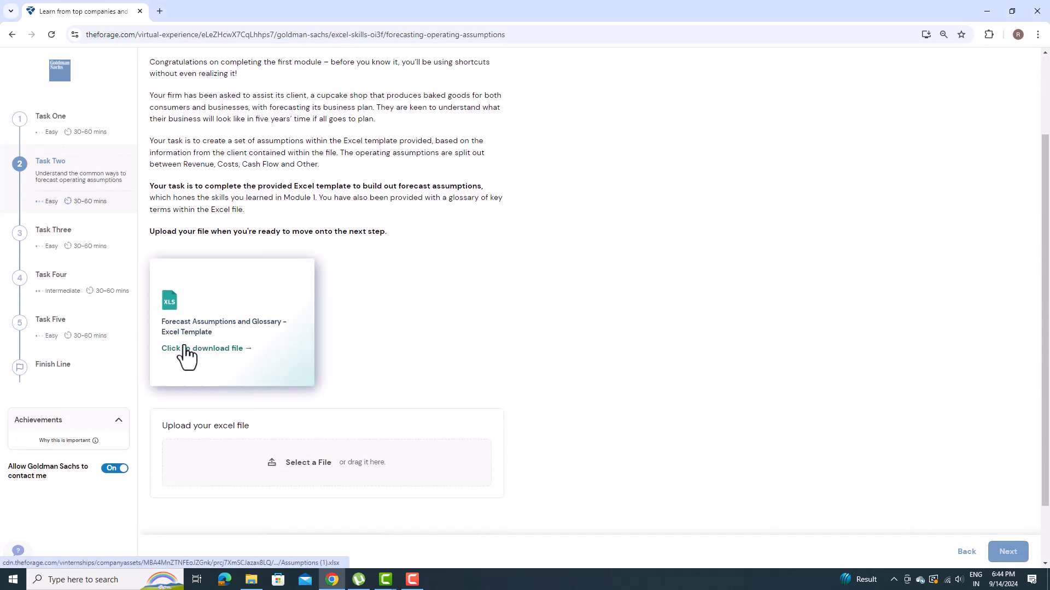
left_click(204, 349)
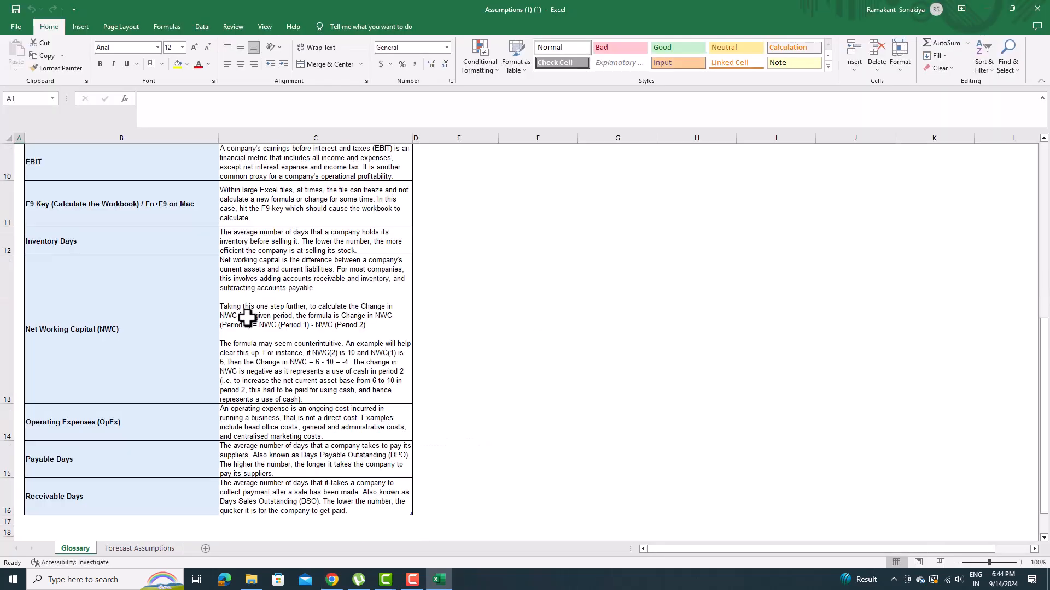
Switch to the Forecast Assumptions sheet and read the Cupcakes assumption note
left_click(139, 548)
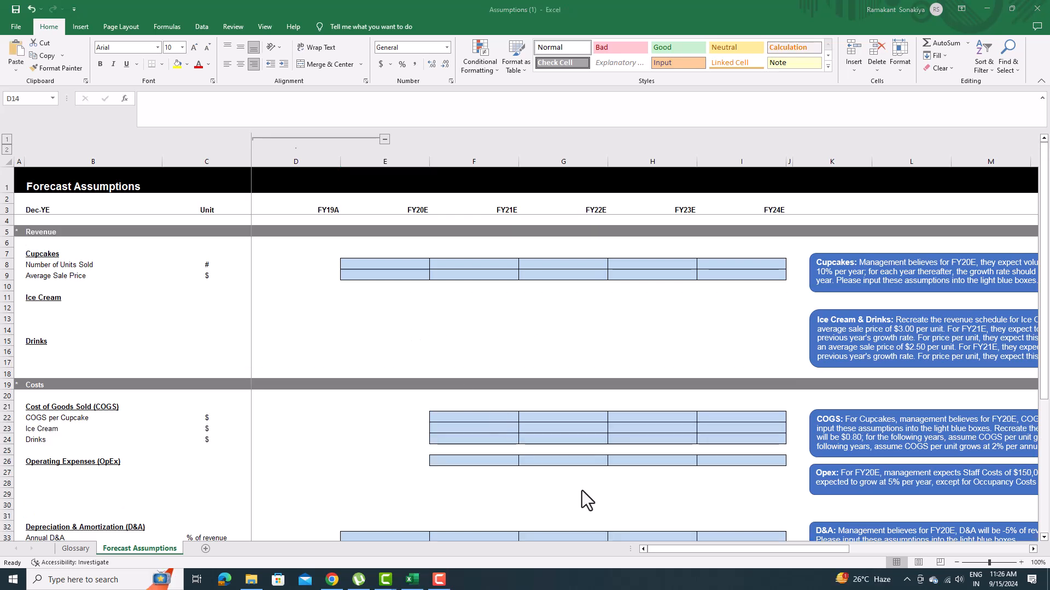
left_click(295, 330)
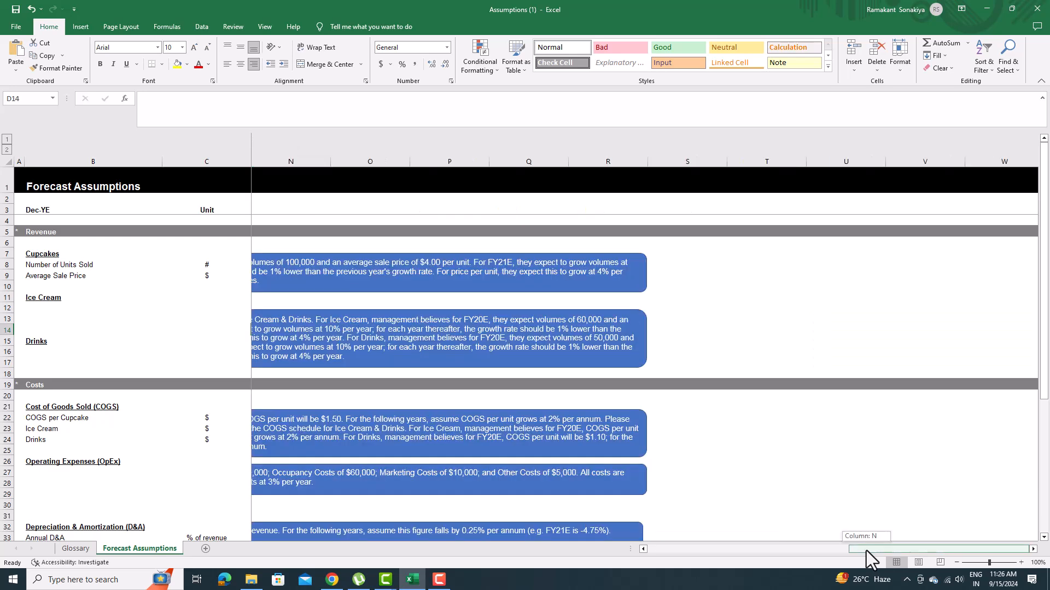
scroll("left", 3)
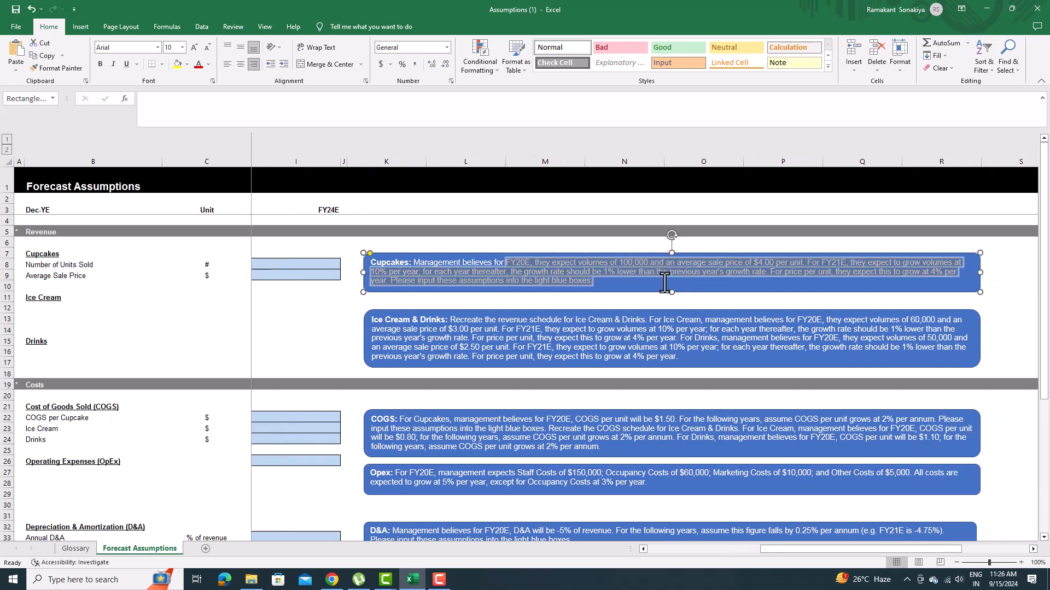
left_click(663, 271)
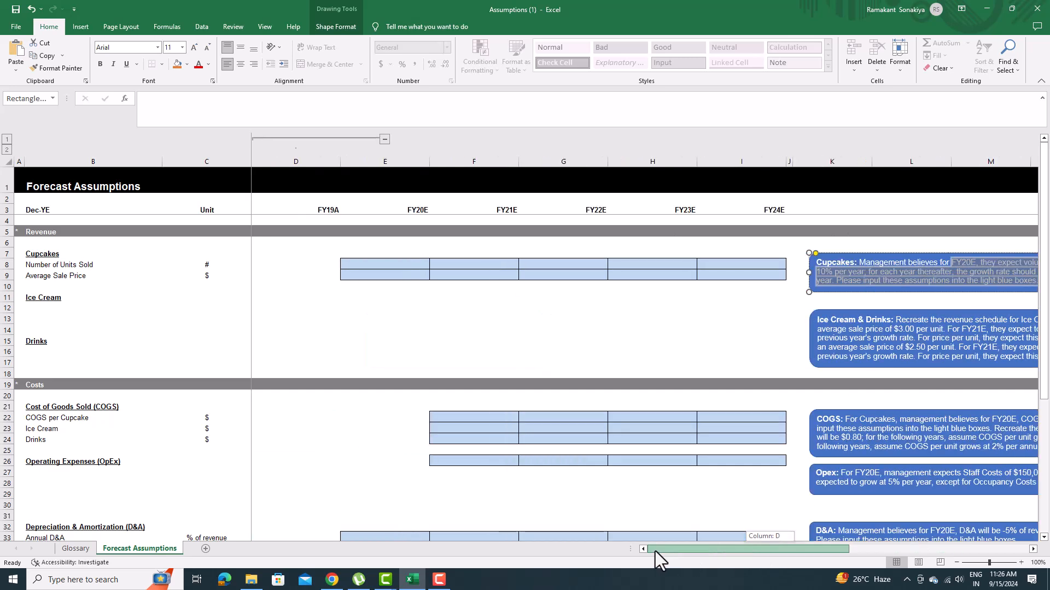
Enter FY20E Cupcakes volume 100,000 and average sale price 4.00
left_click(384, 263)
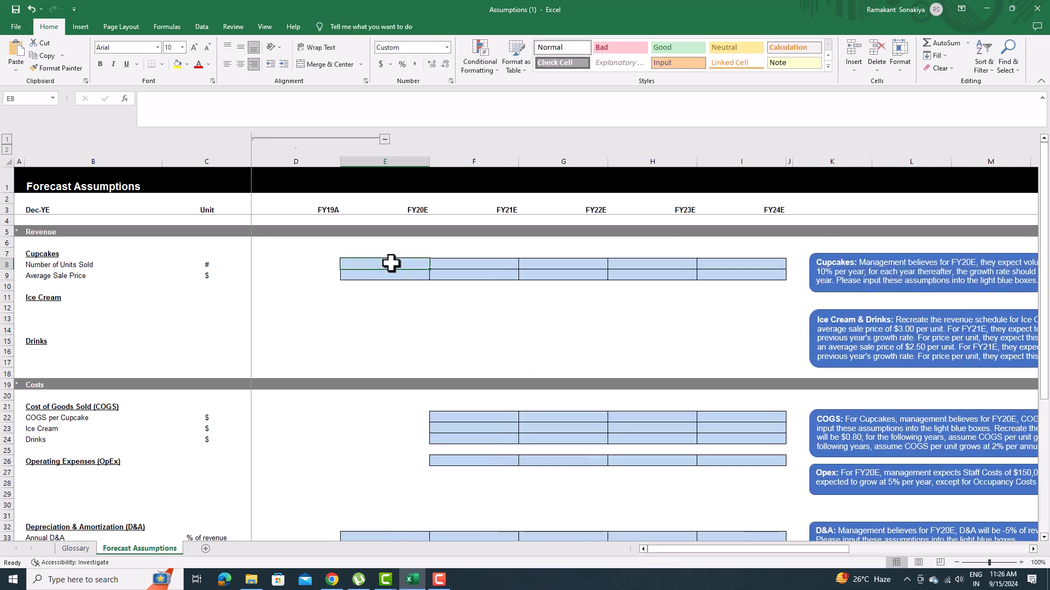
type("1")
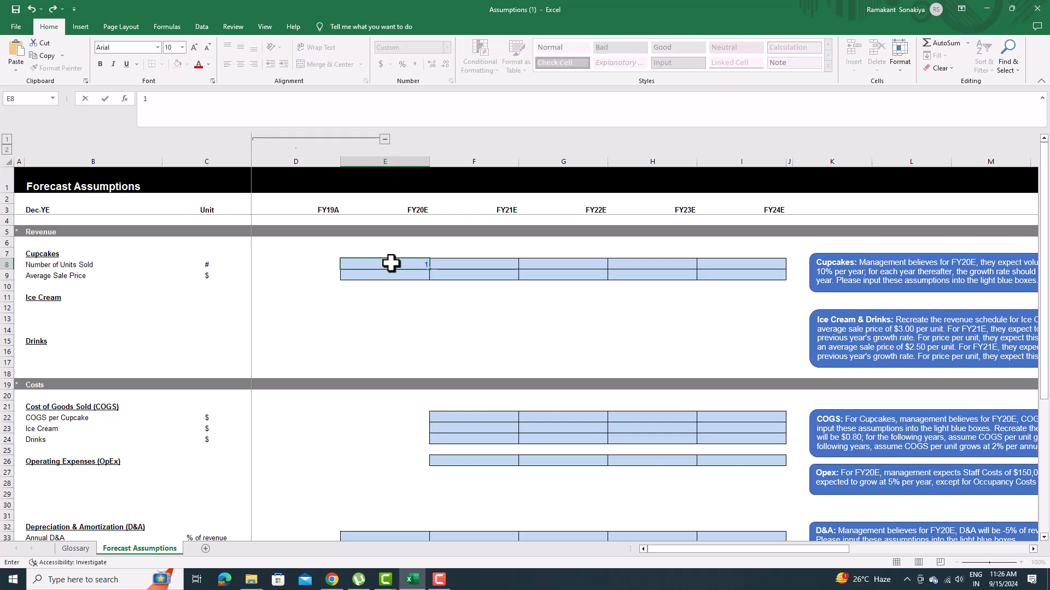
type("000")
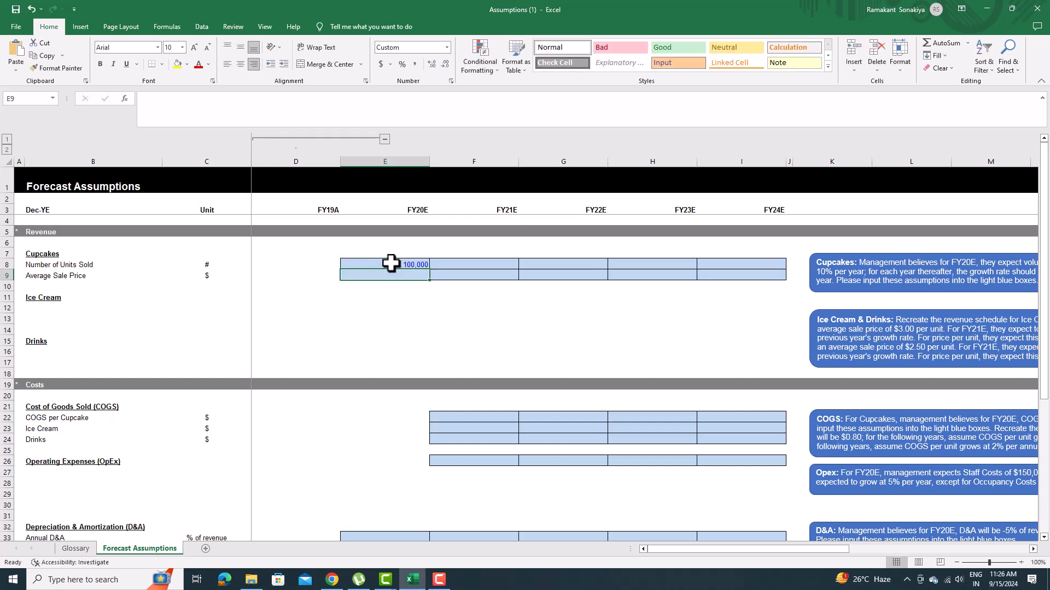
type("4.00")
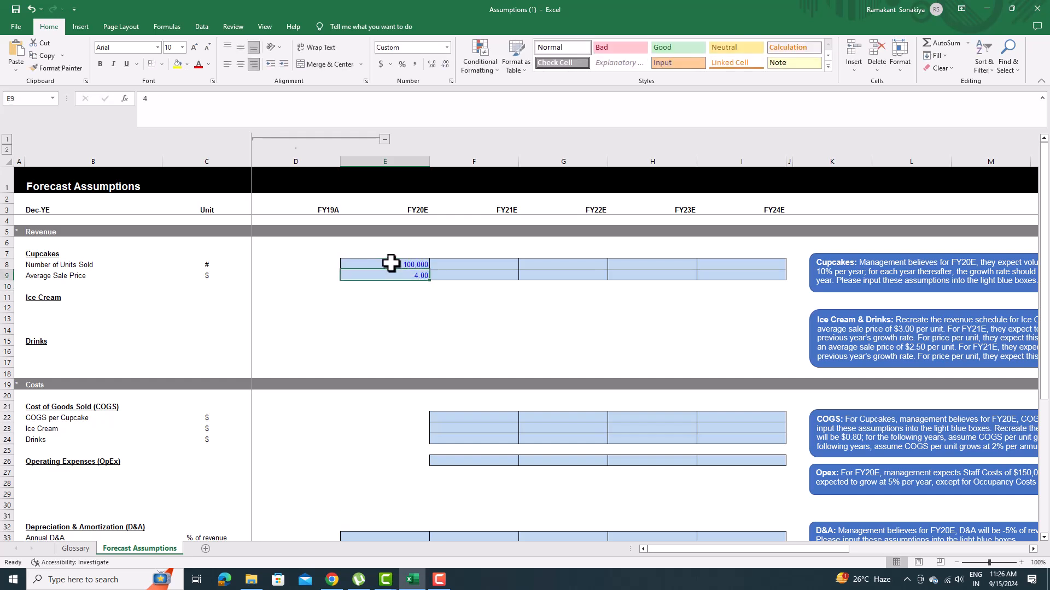
Grow FY21E Cupcakes volume 10% and price 4% yearly through FY24E with formulas
left_click(473, 263)
type("=E8")
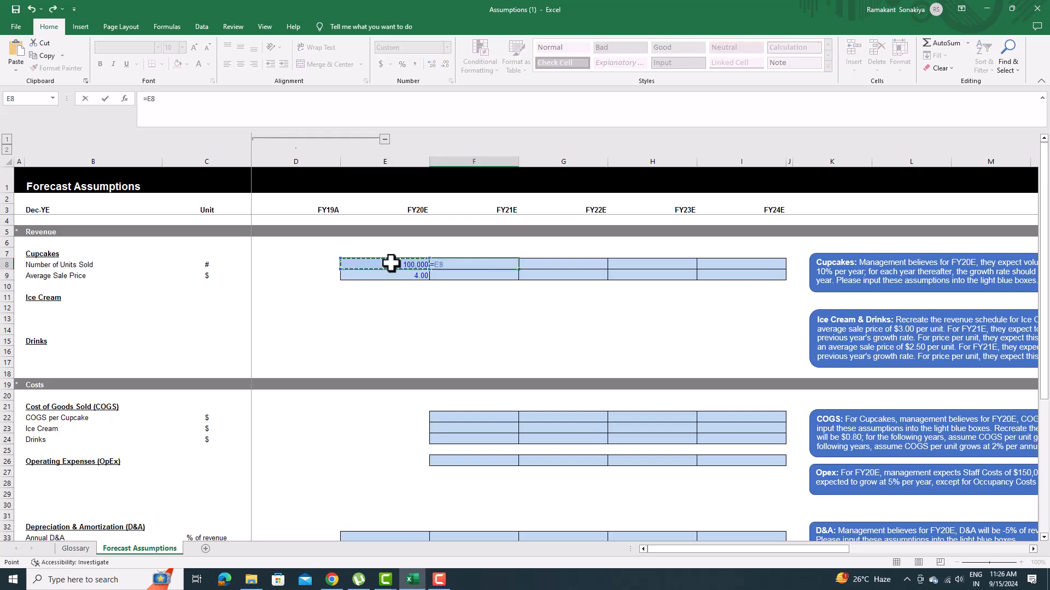
type("*1.1")
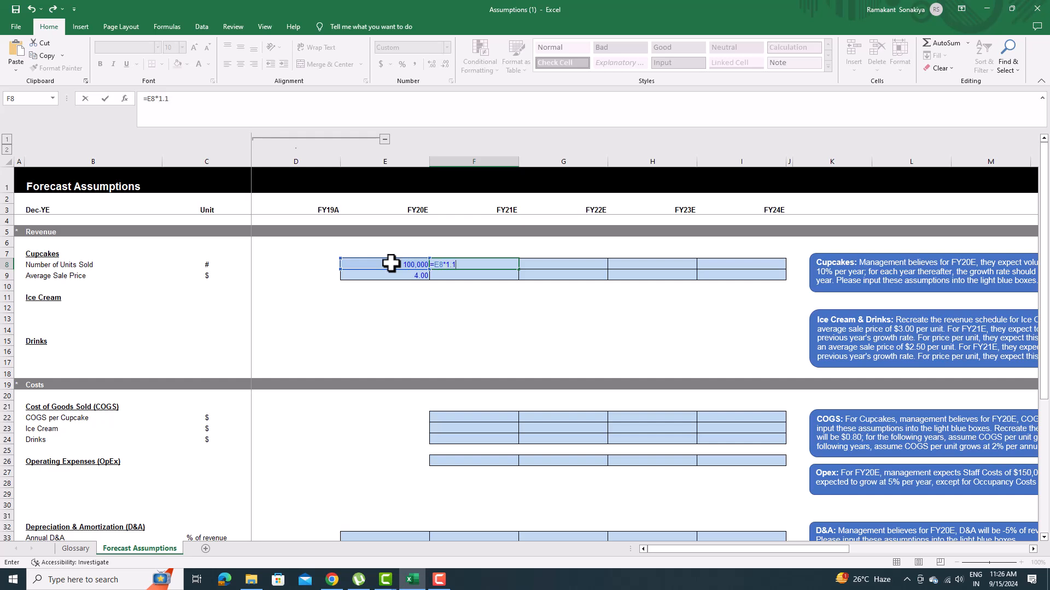
key("Return")
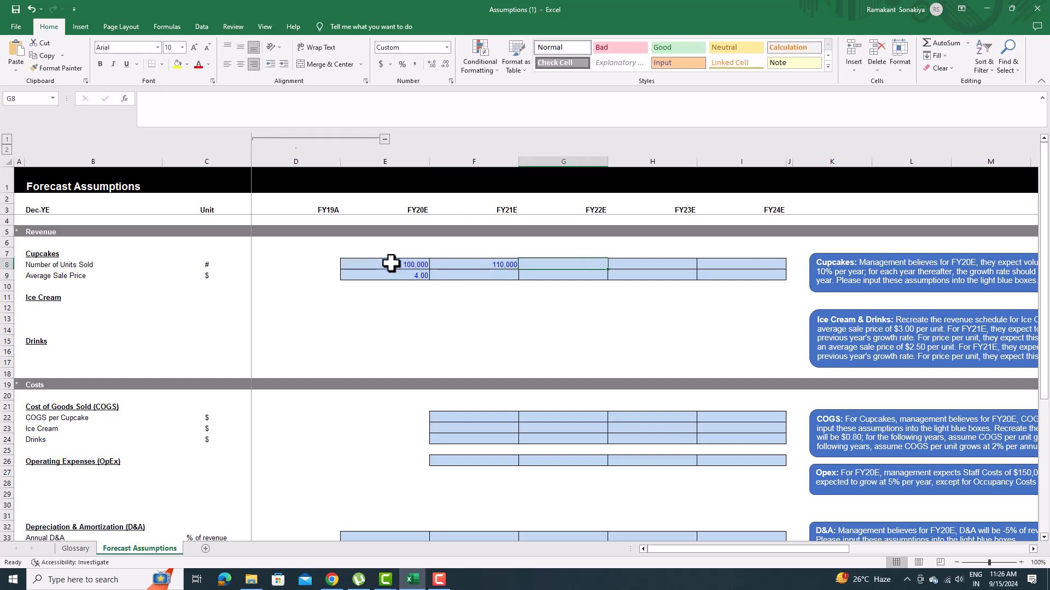
left_click(473, 275)
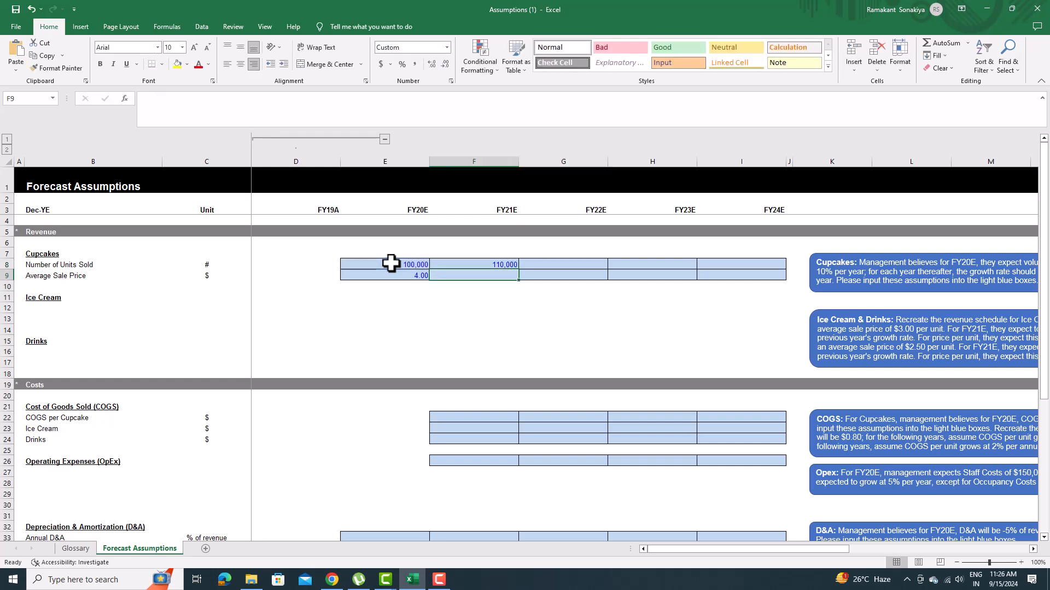
left_click(383, 276)
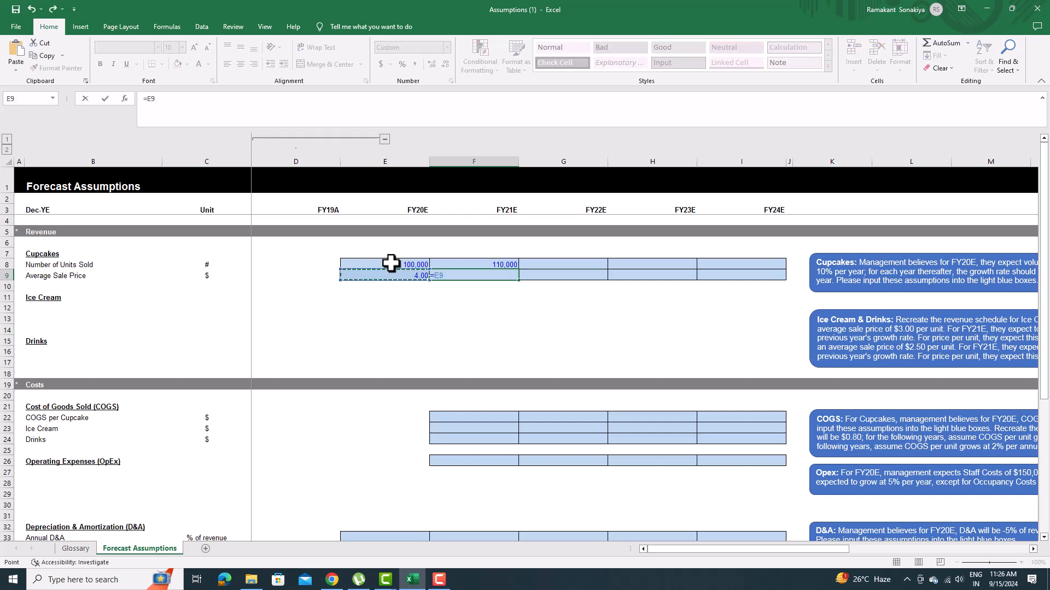
type("*")
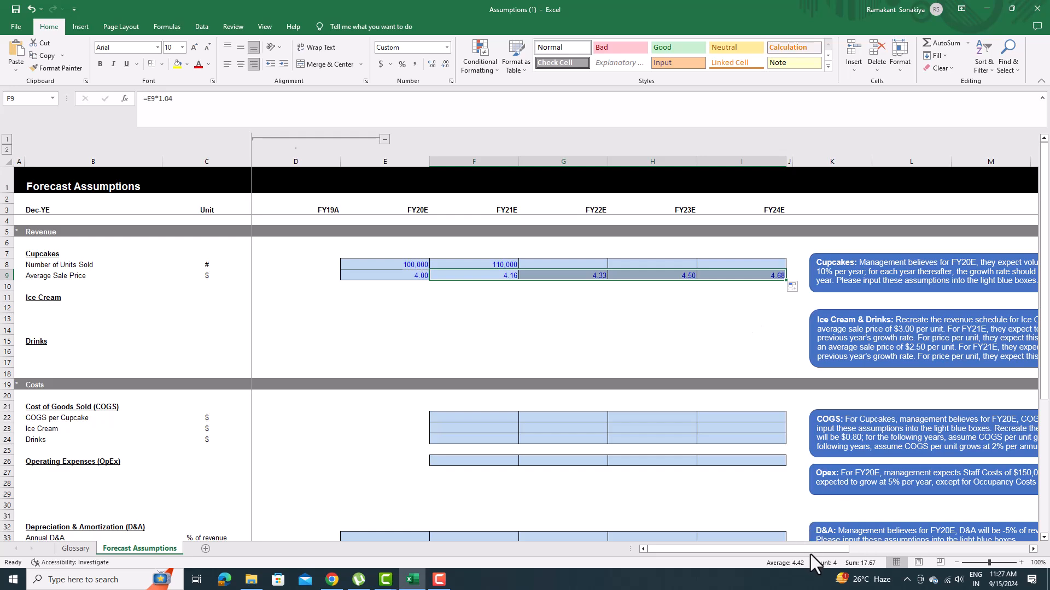
mouse_move(897, 557)
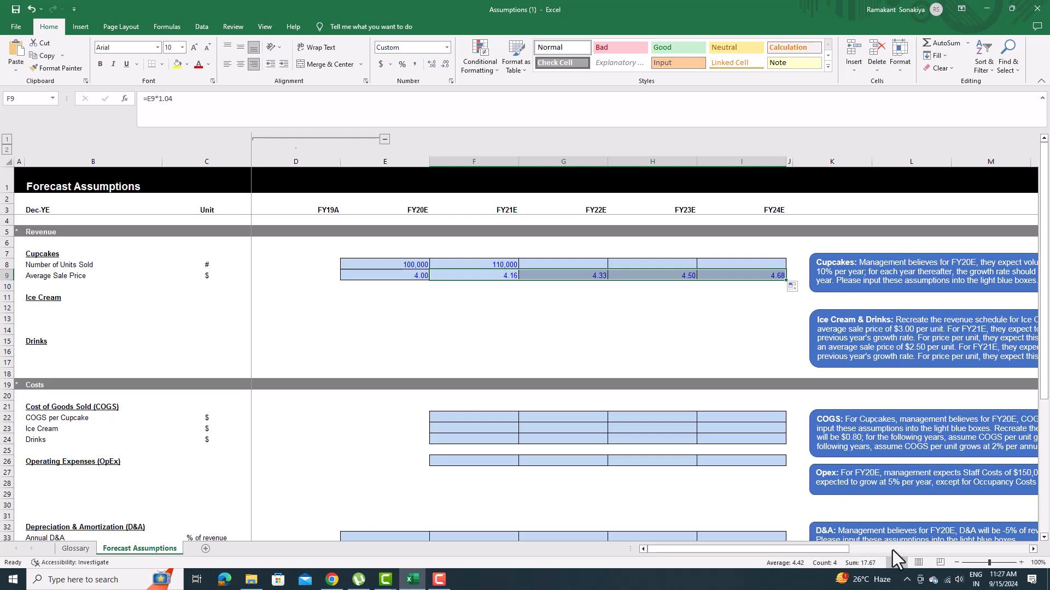
scroll("right", 3)
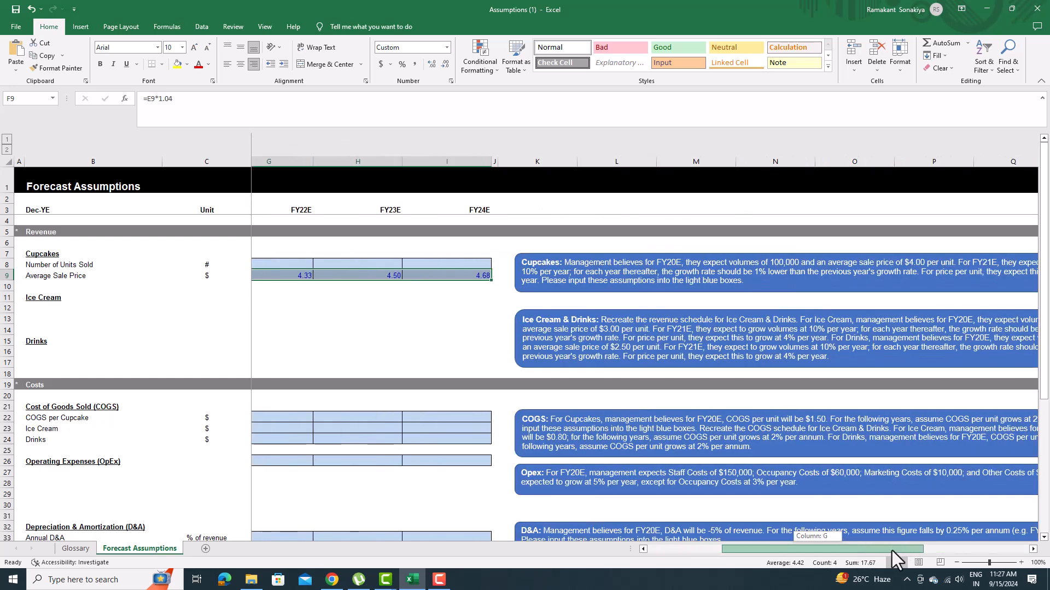
scroll("right", 3)
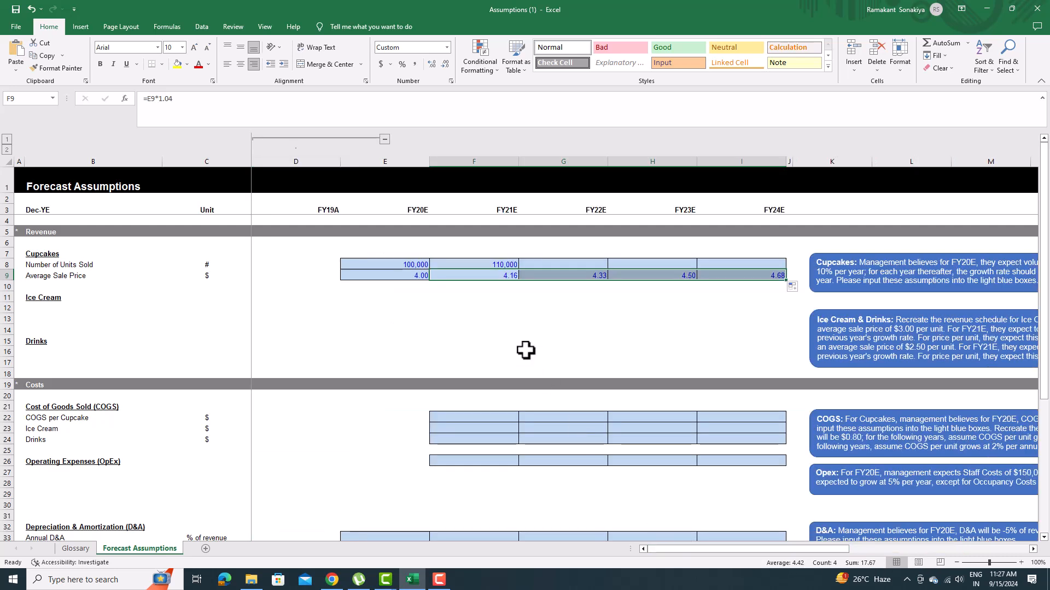
Grow Cupcakes units 9%, 8% and 7% for FY22E–FY24E (119,900, 129,492, 138,556)
left_click(563, 264)
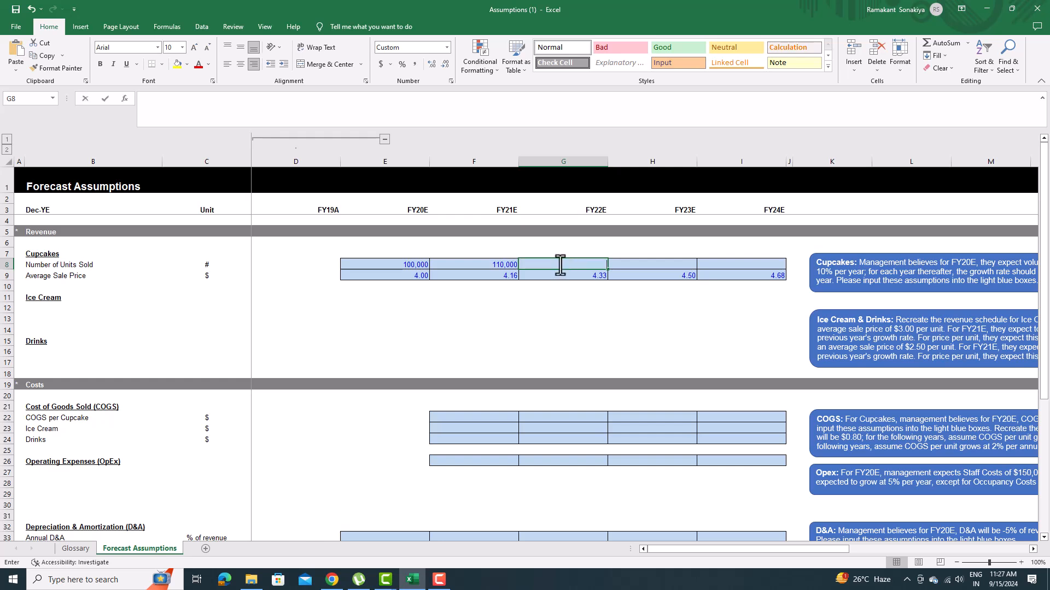
type("=F8")
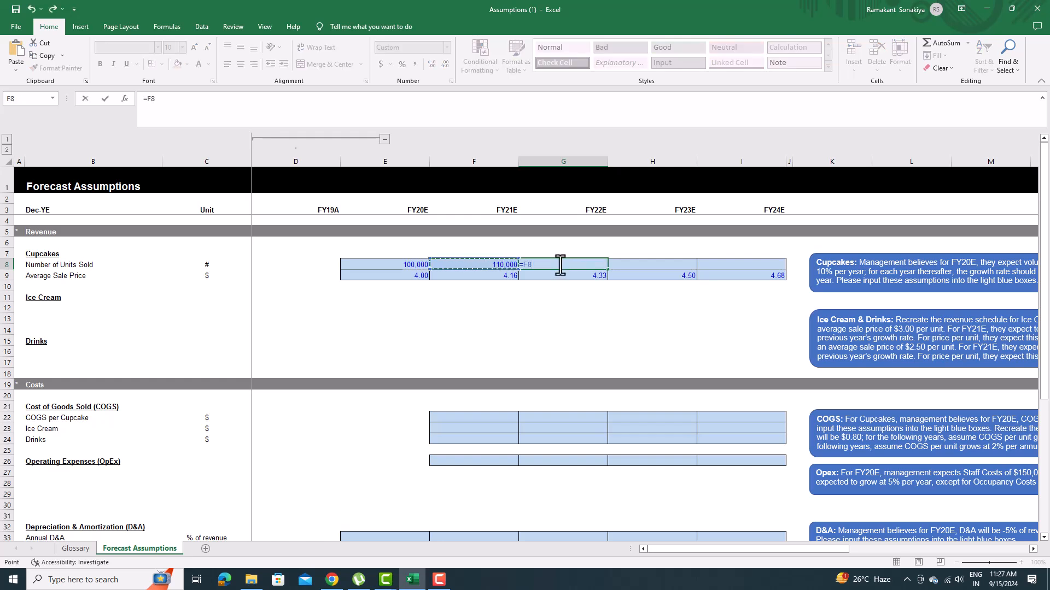
type("*1")
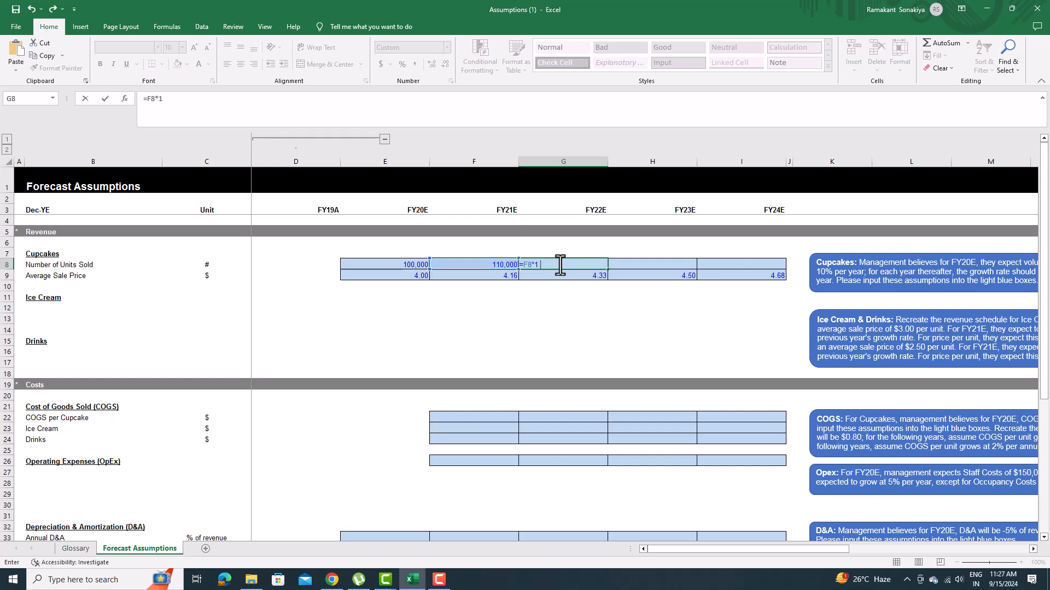
key("Return")
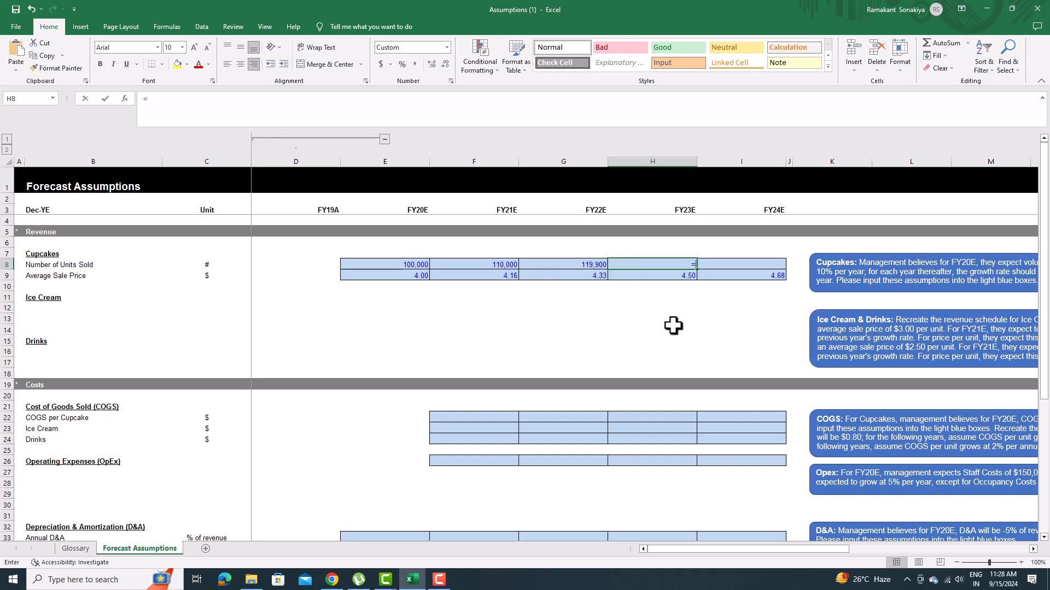
type("=G8*1.08")
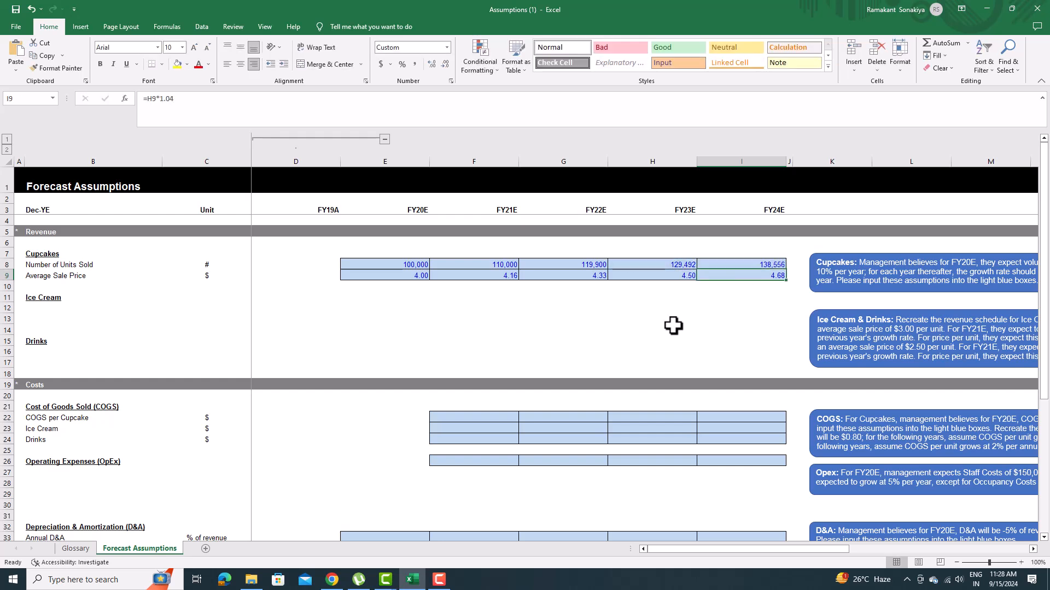
key("ctrl+c")
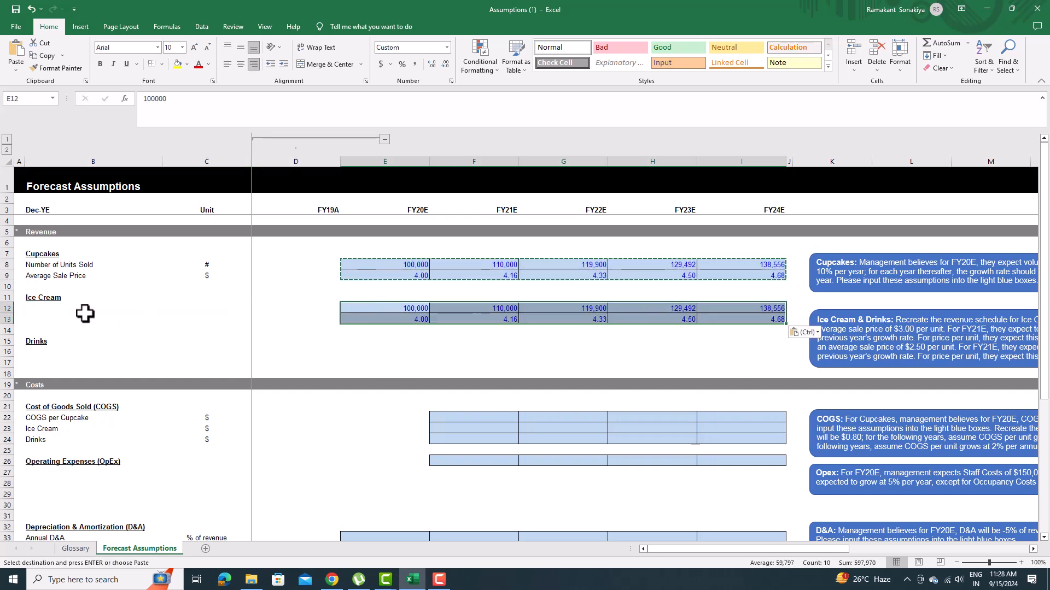
Read the Ice Cream & Drinks note and enter FY20E Ice Cream volume 60,000
left_click(93, 308)
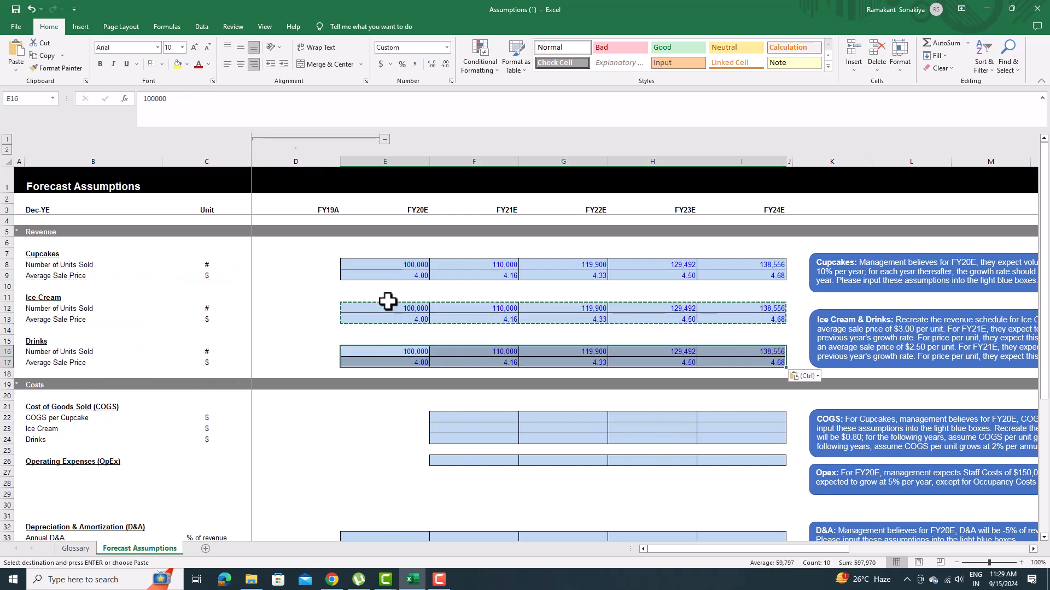
left_click(384, 308)
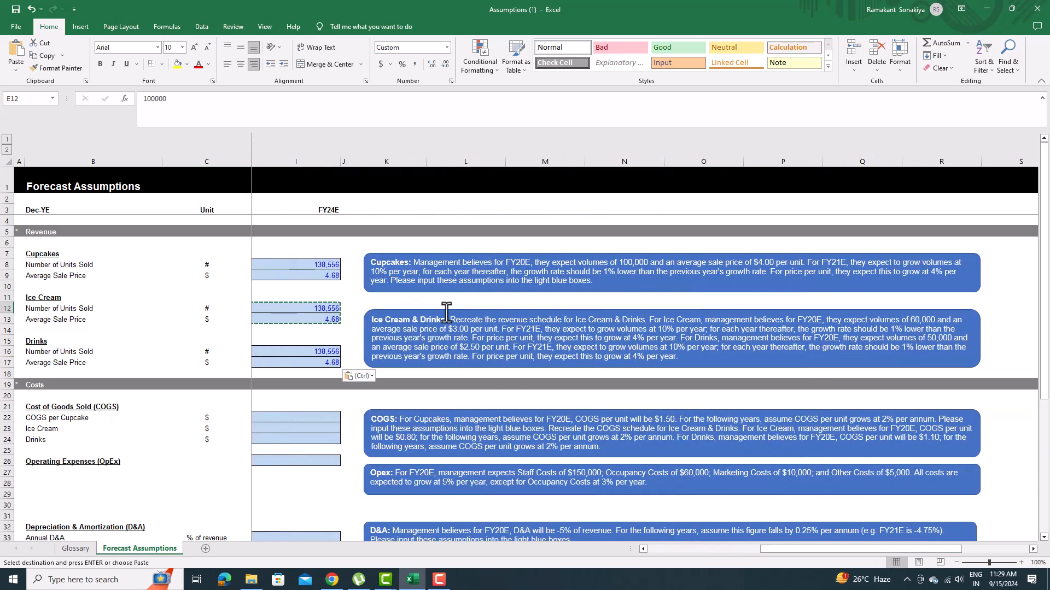
left_click(669, 338)
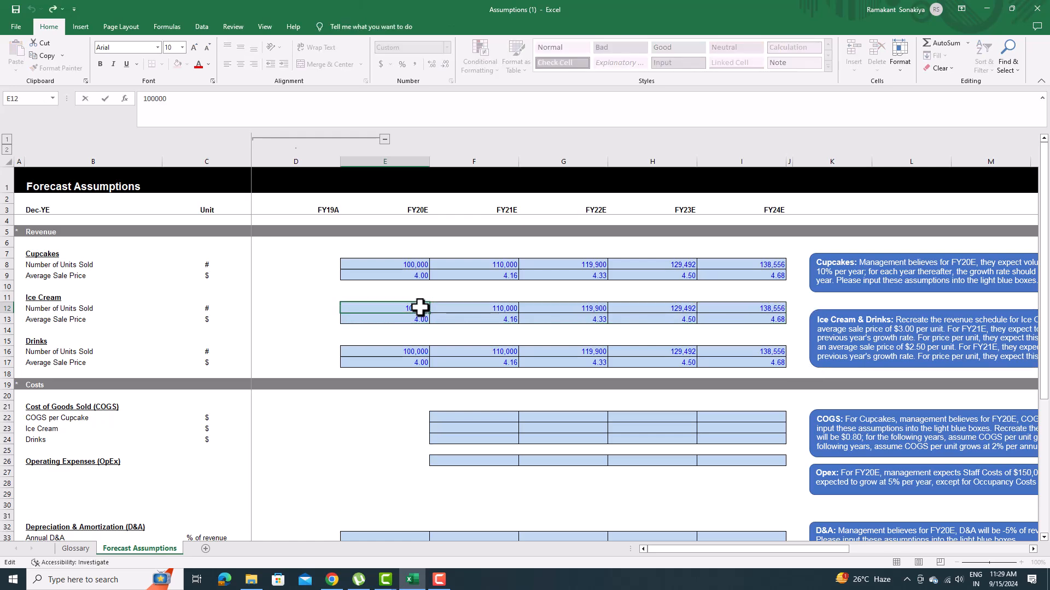
type("60000")
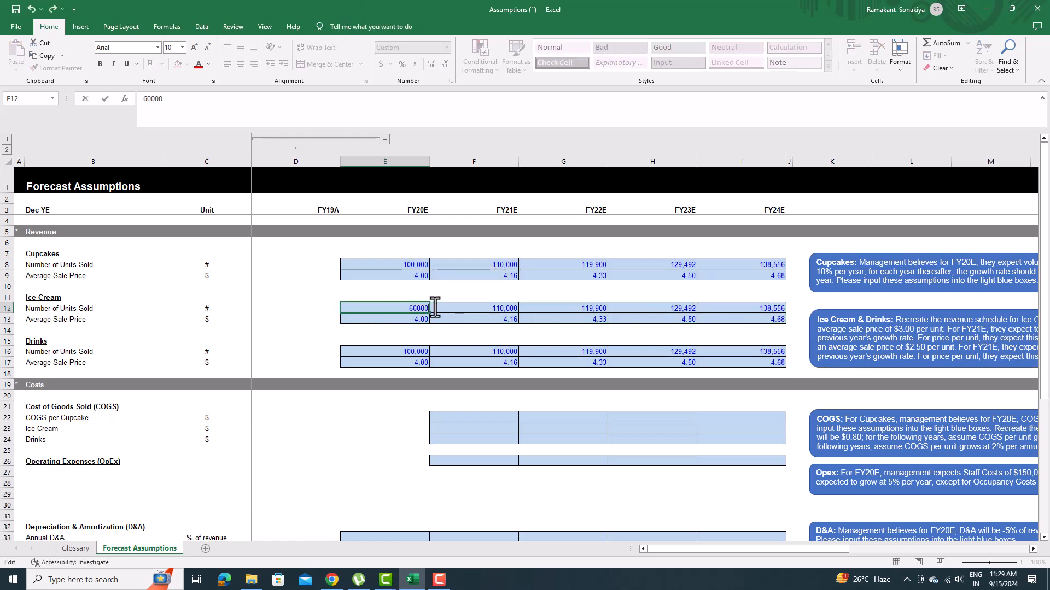
key("Return")
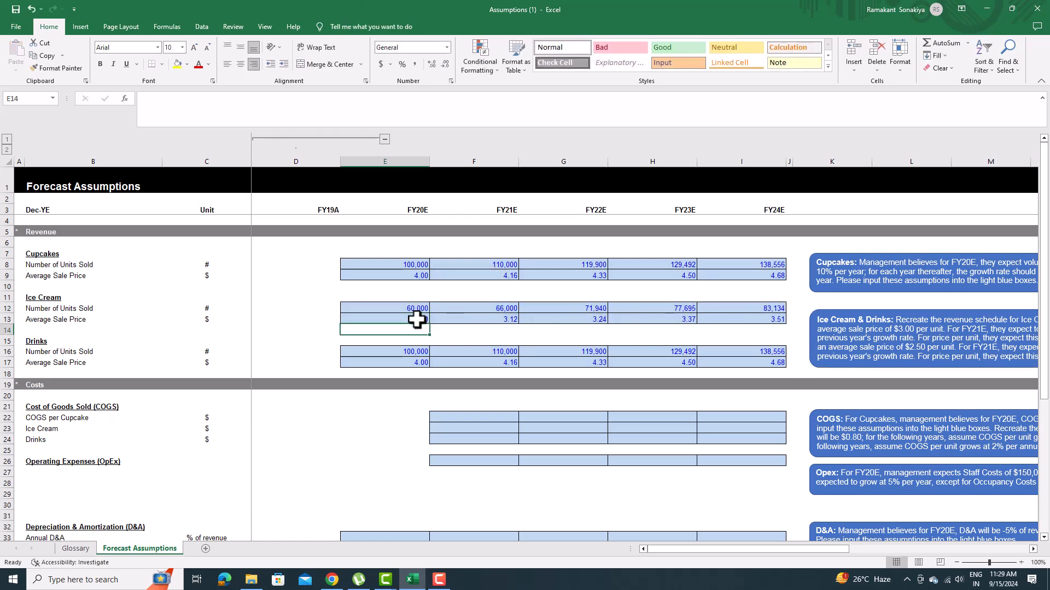
Enter FY20E Drinks volume 50,000 and let growth formulas fill through FY24E
type("50")
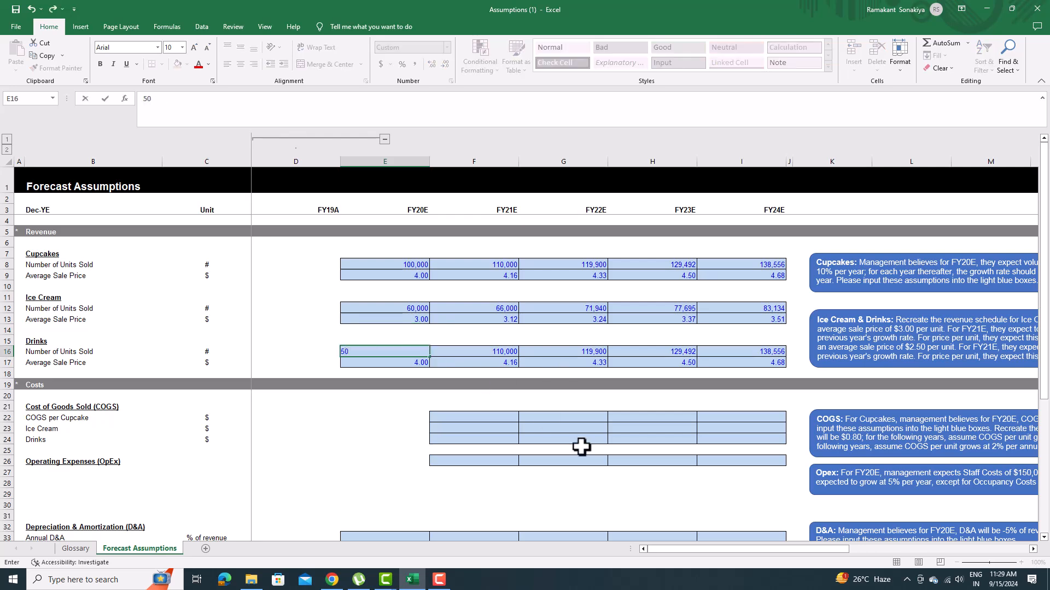
key("Return")
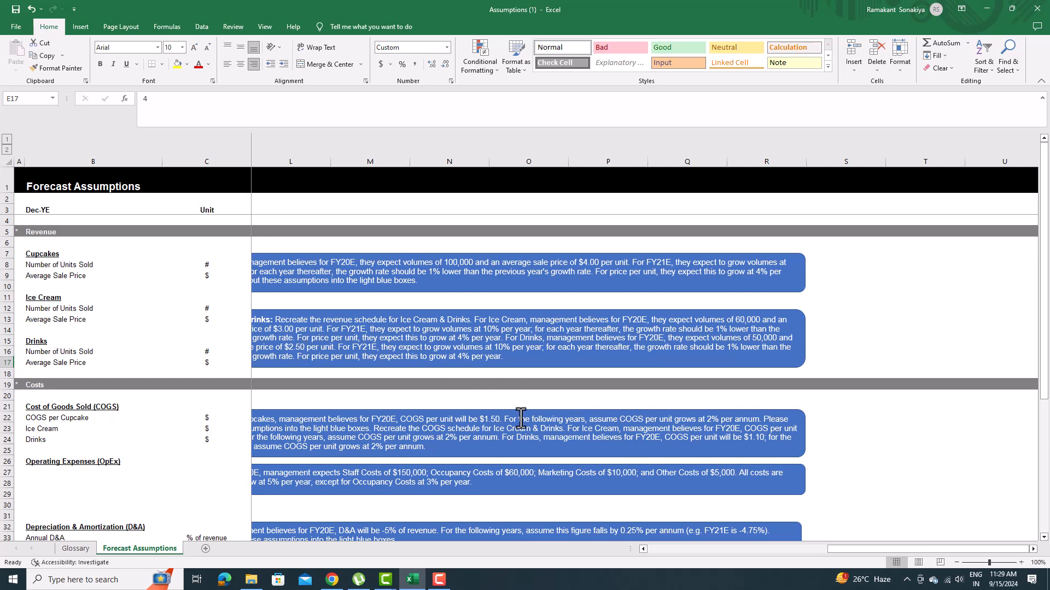
left_click(523, 338)
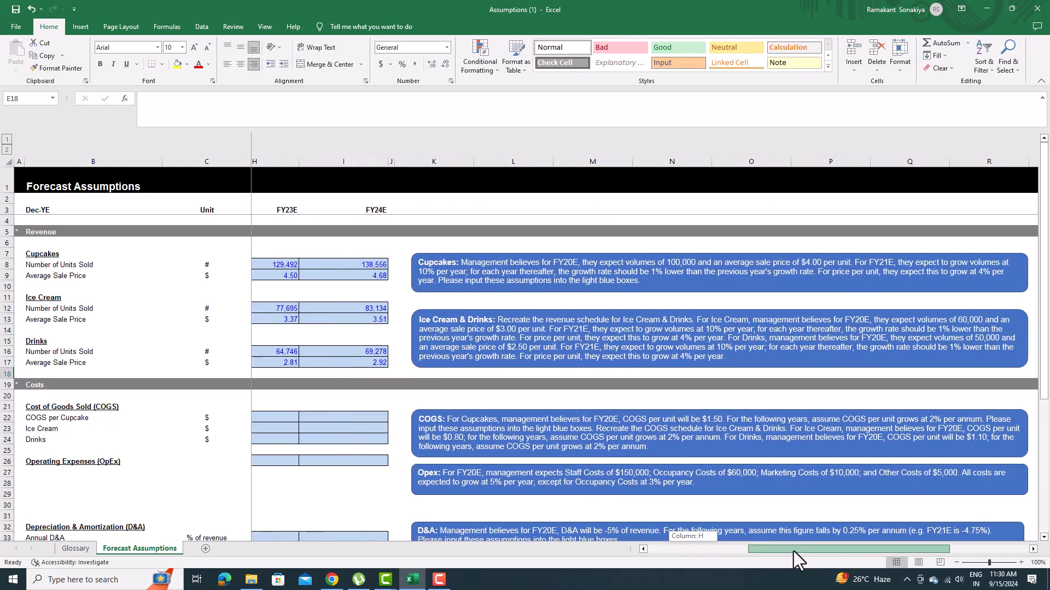
scroll("left", 3)
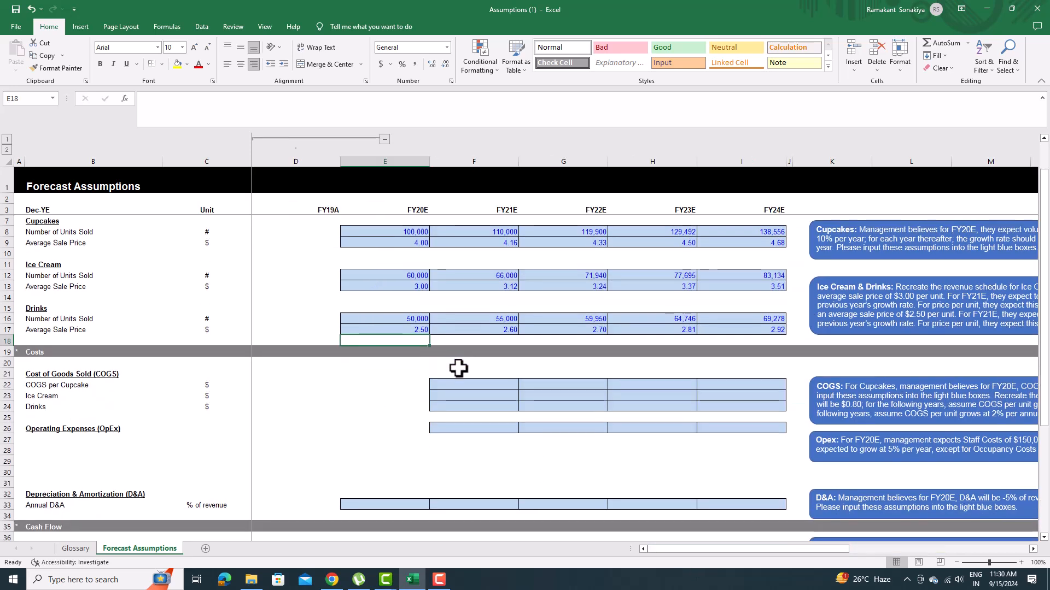
Fill COGS starting at 1.50 cupcakes, 0.80 ice cream, 1.10 drinks, growing 2% yearly
scroll("down", 3)
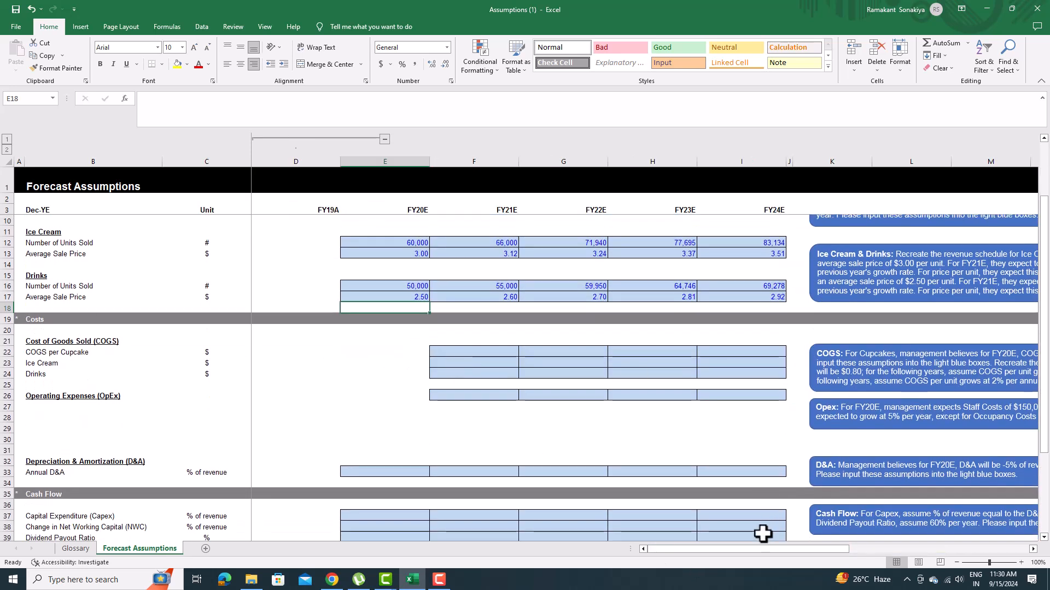
scroll("right", 3)
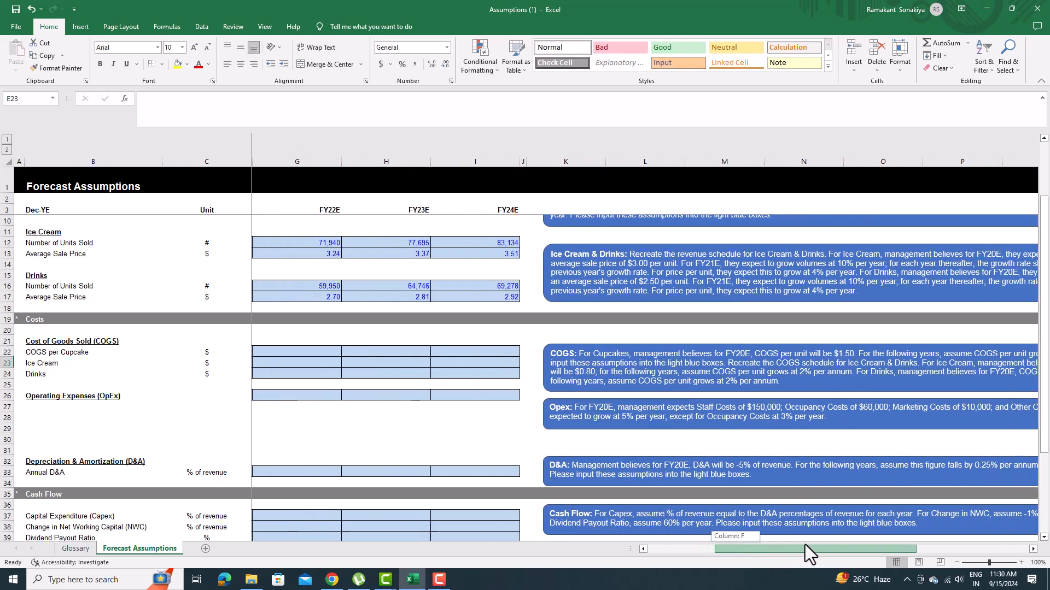
scroll("right", 3)
type("=E23*1.02")
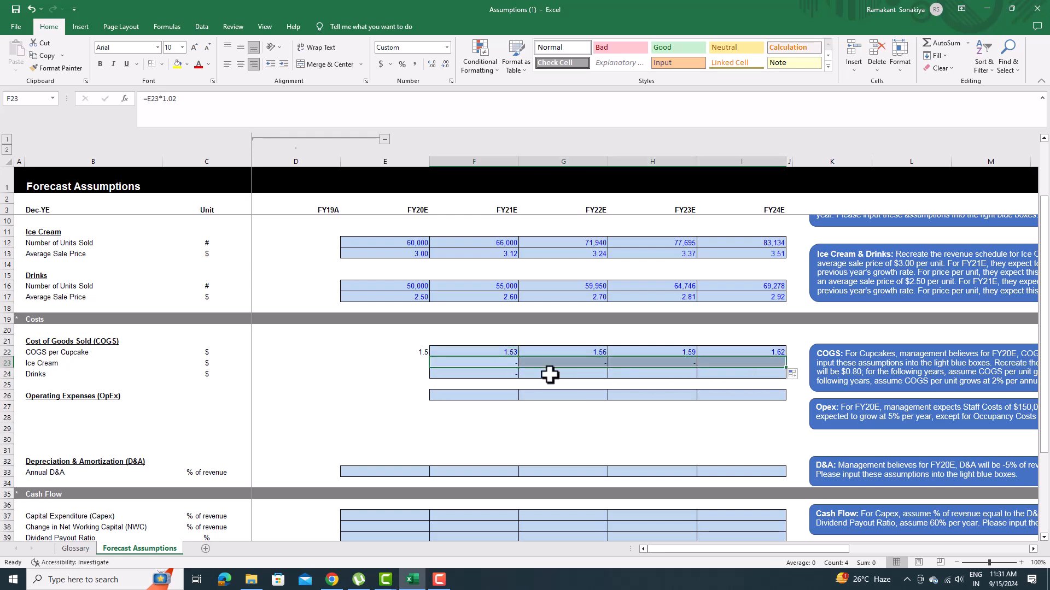
left_click(384, 362)
type("0.8")
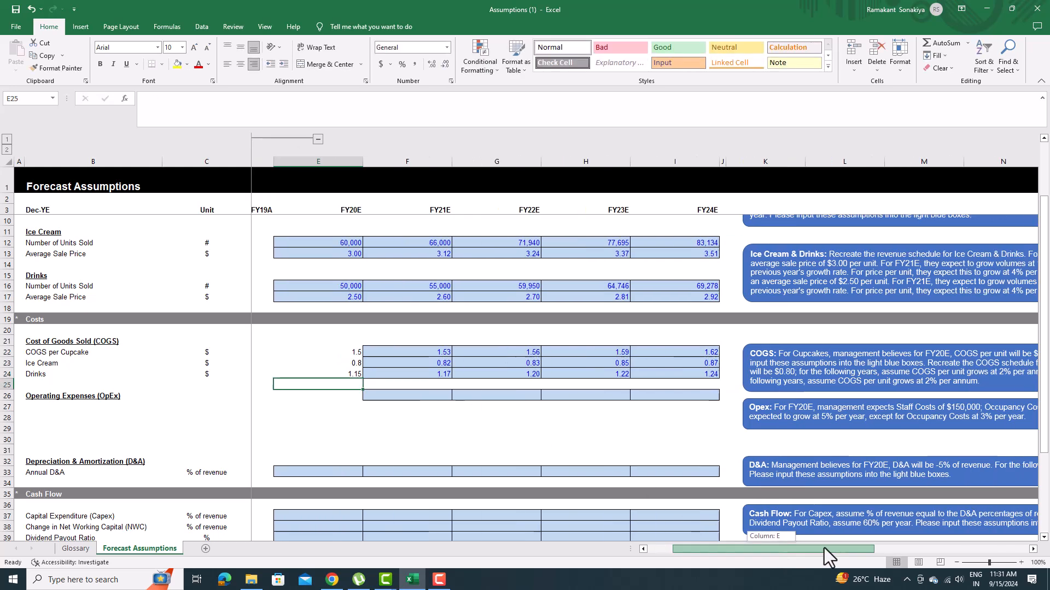
scroll("left", 3)
type("1.1")
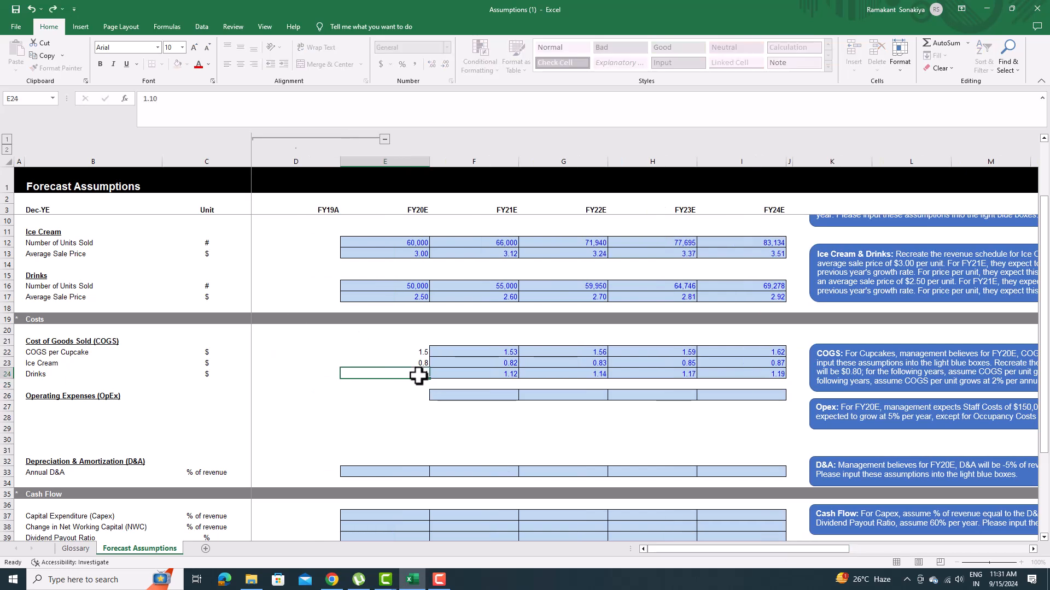
left_click(93, 363)
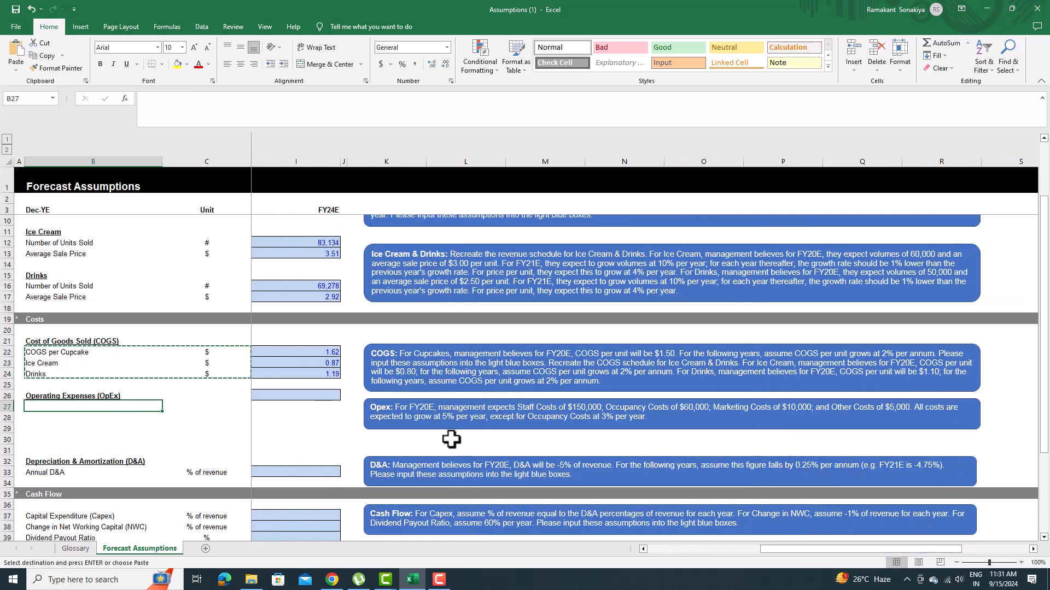
Label OpEx rows Staff, Occupancy, Marketing and Other Costs, each with a $ unit
type("Staff costs")
left_click(93, 418)
type("Occupancy Costs")
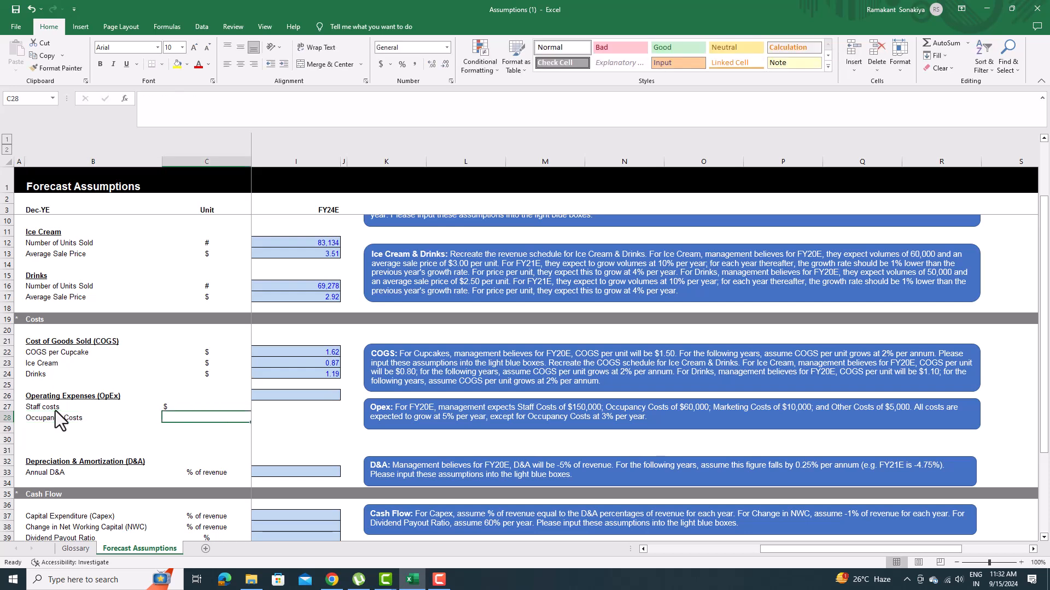
type("Marketing Costs")
type("$")
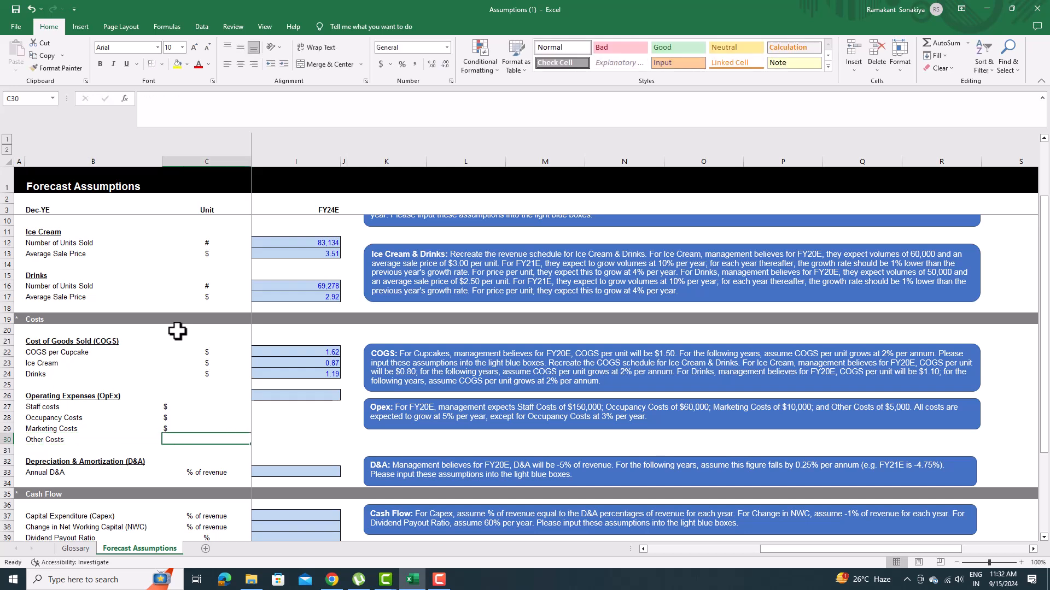
left_click(206, 428)
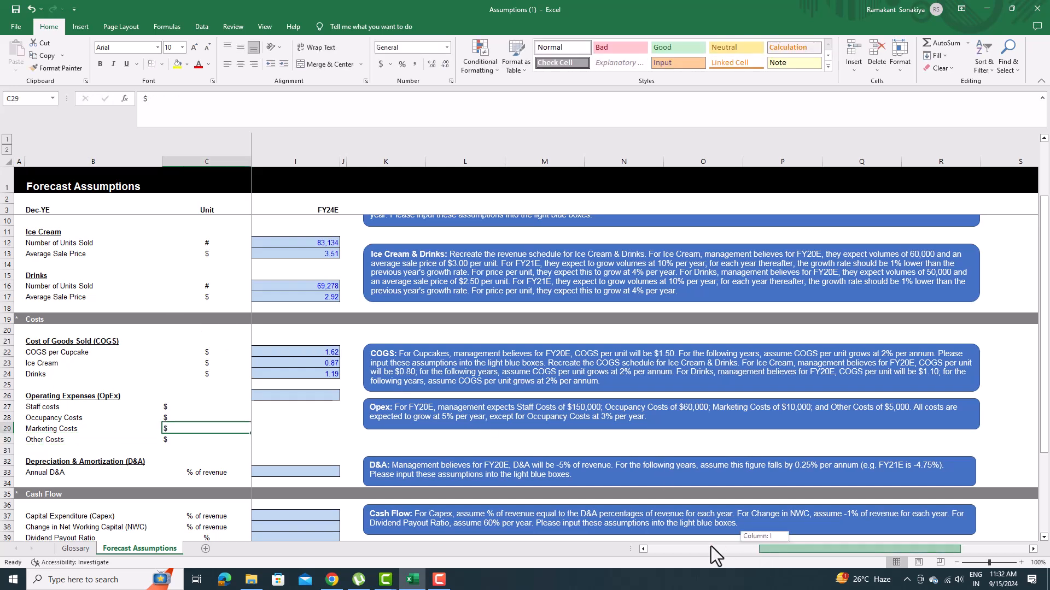
scroll("left", 3)
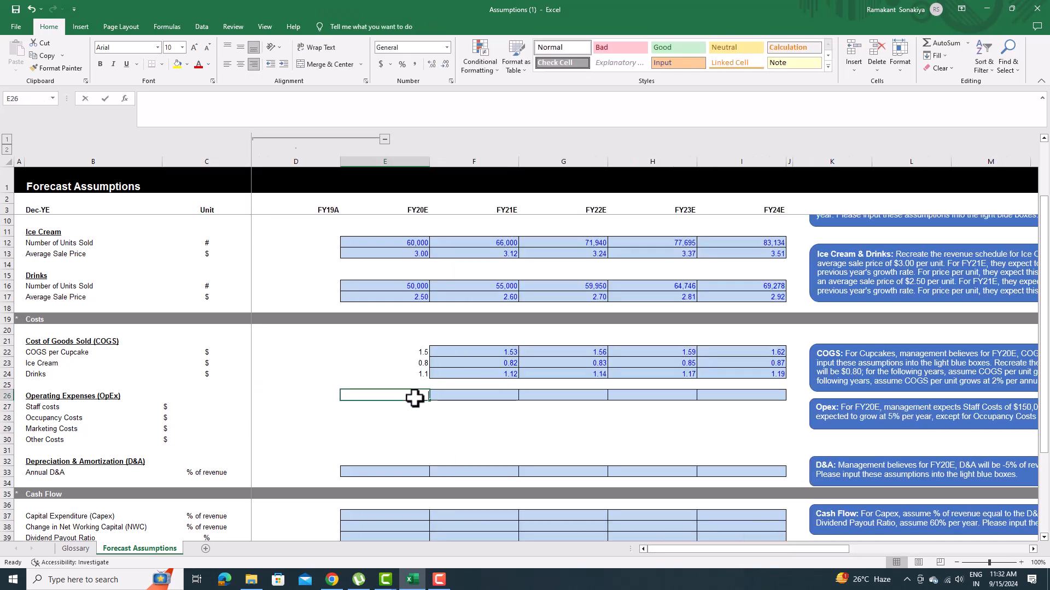
Enter FY20E OpEx 150,000, 60,000, 10,000, 5,000, grow yearly, and remove decimals
type("150000")
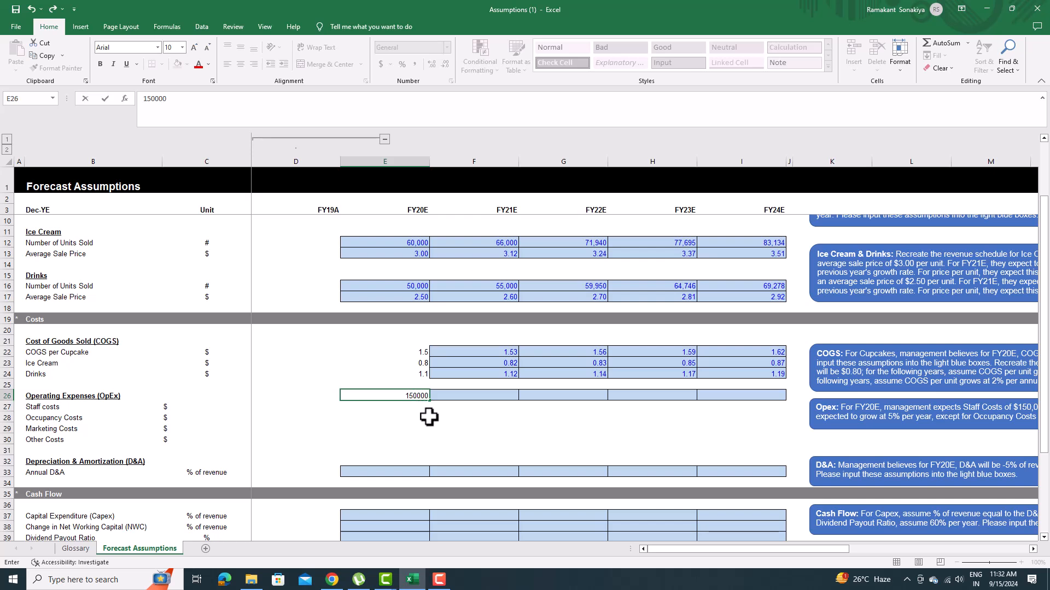
key("Return")
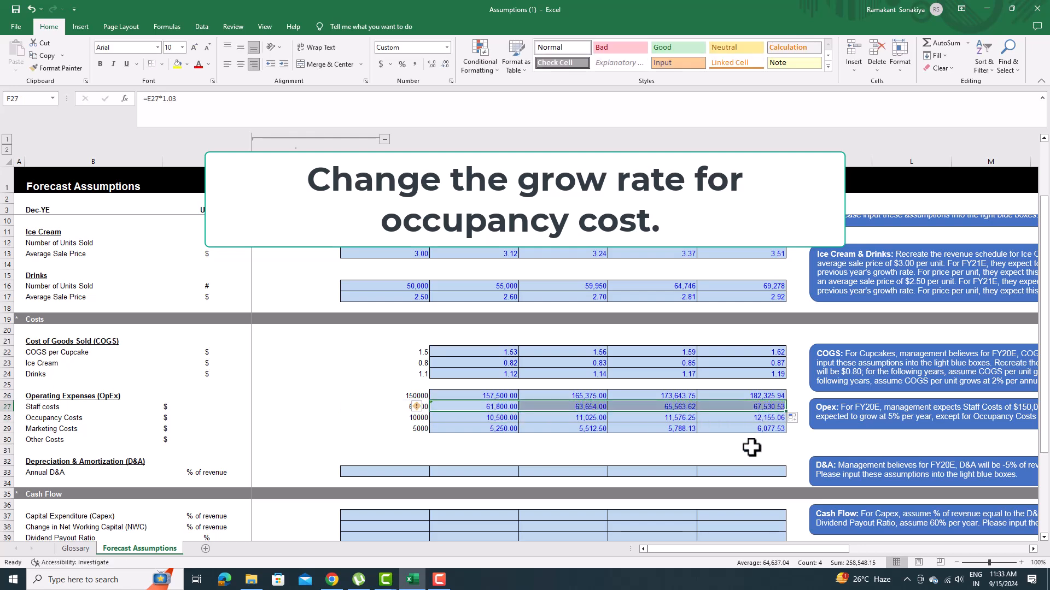
left_click(741, 450)
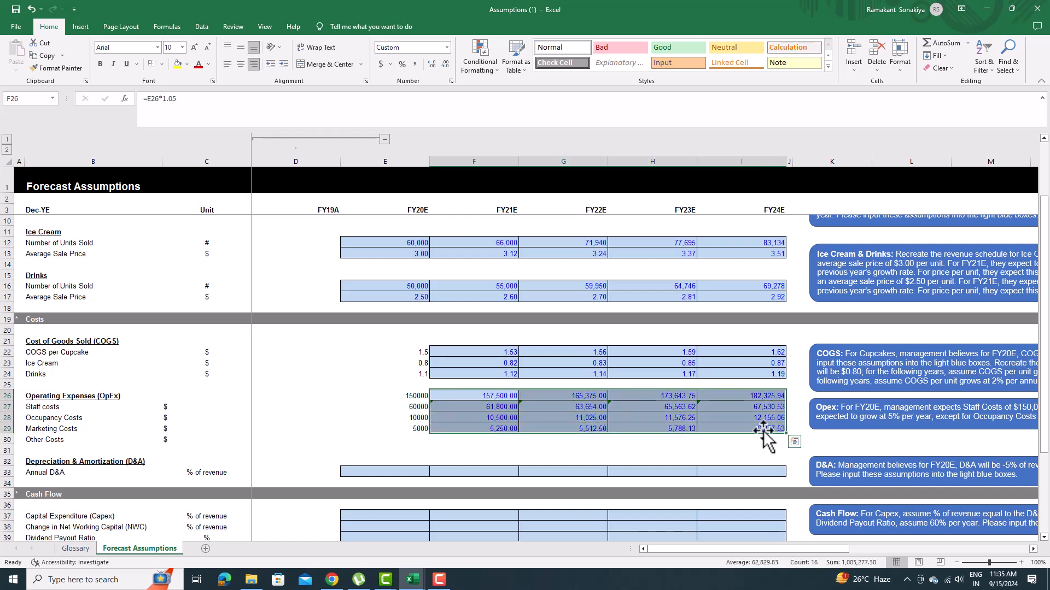
left_click(445, 63)
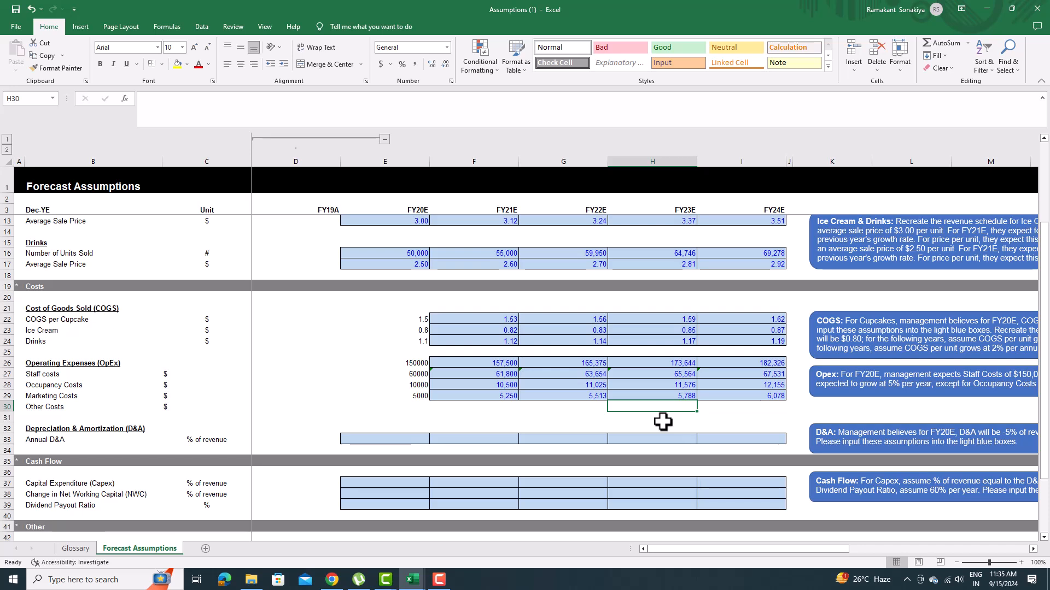
Set Annual D&A to -5% in FY20E rising 0.25 points yearly, shown with two decimals
scroll("down", 3)
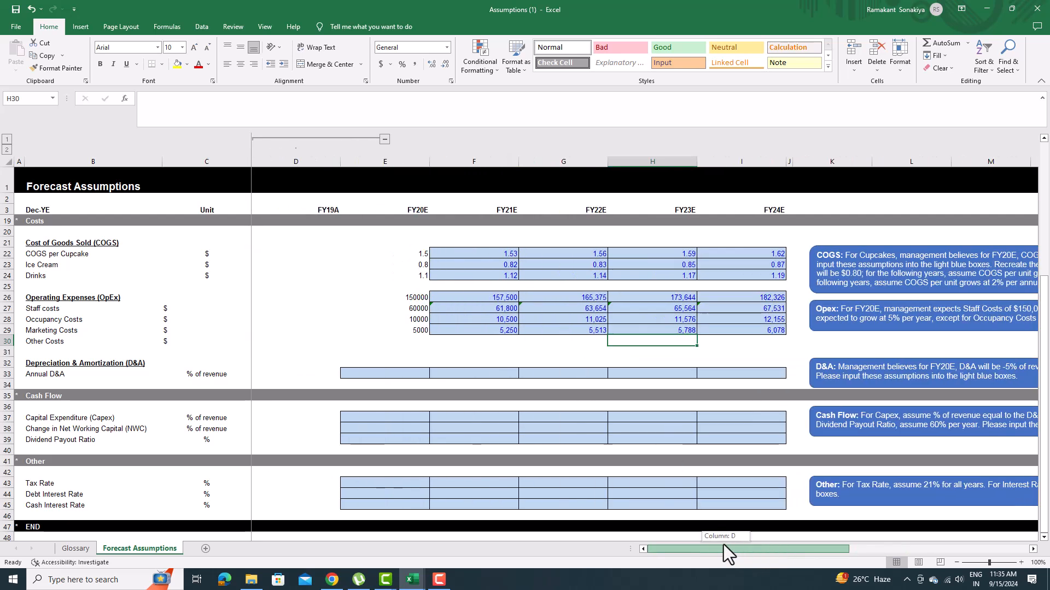
scroll("right", 3)
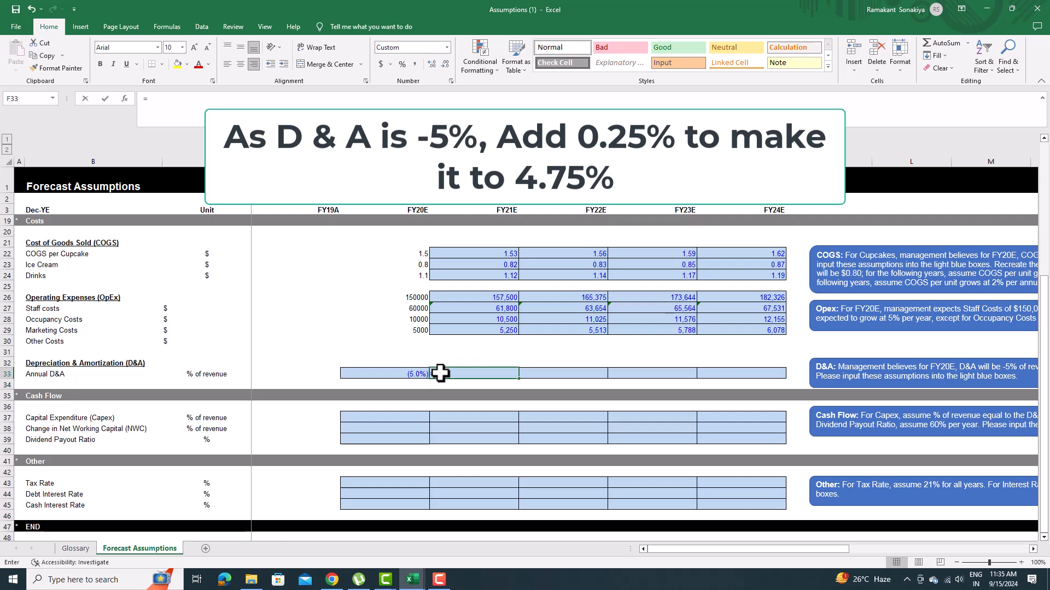
type("=E33+0.25%")
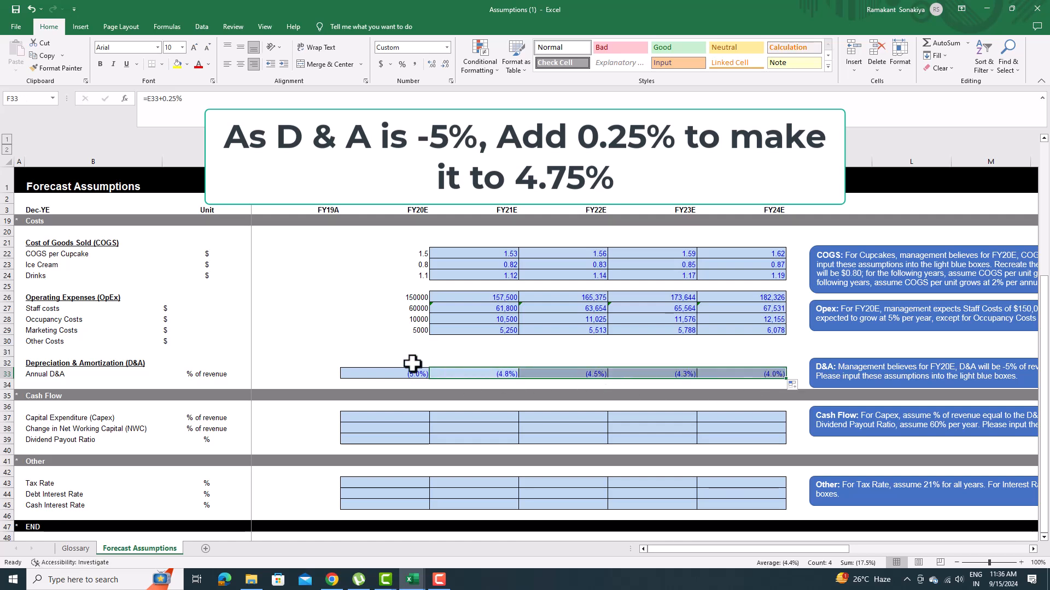
left_click(430, 64)
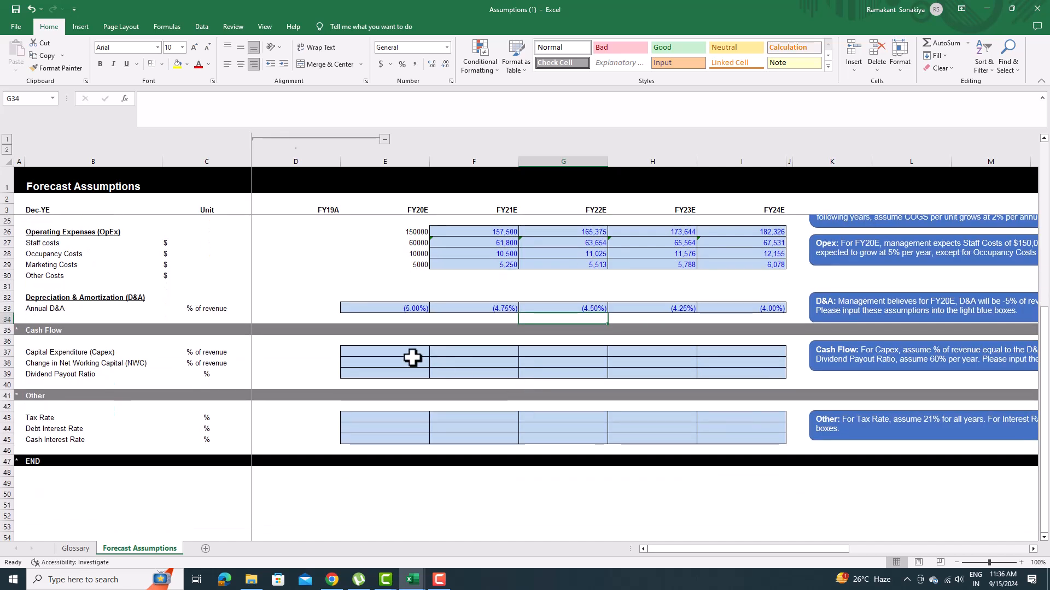
Link Capex to D&A, set NWC change -1% and dividend payout 60% every year
left_click(384, 352)
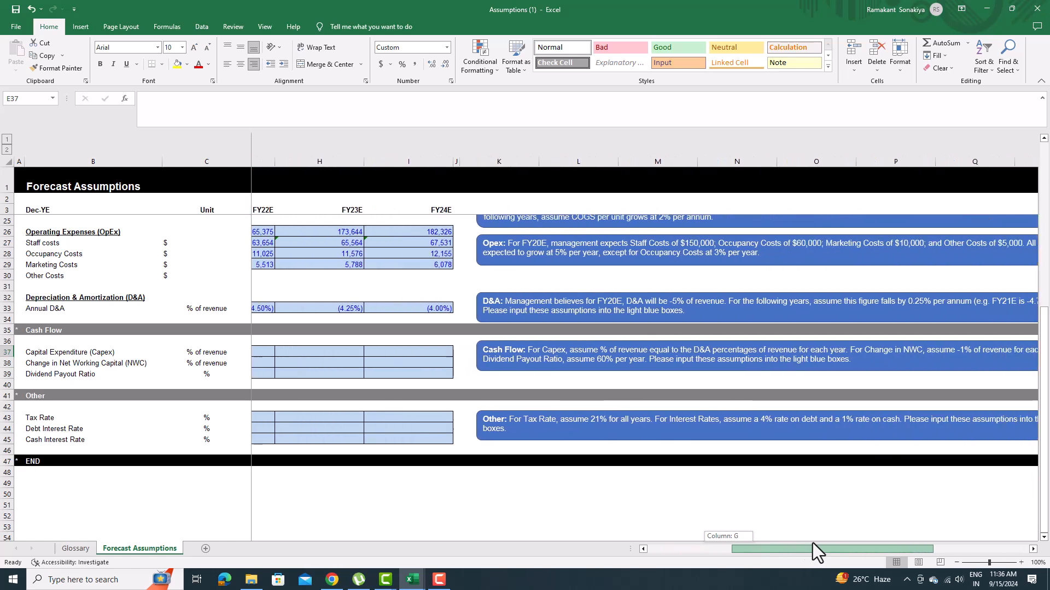
scroll("right", 3)
type("-1")
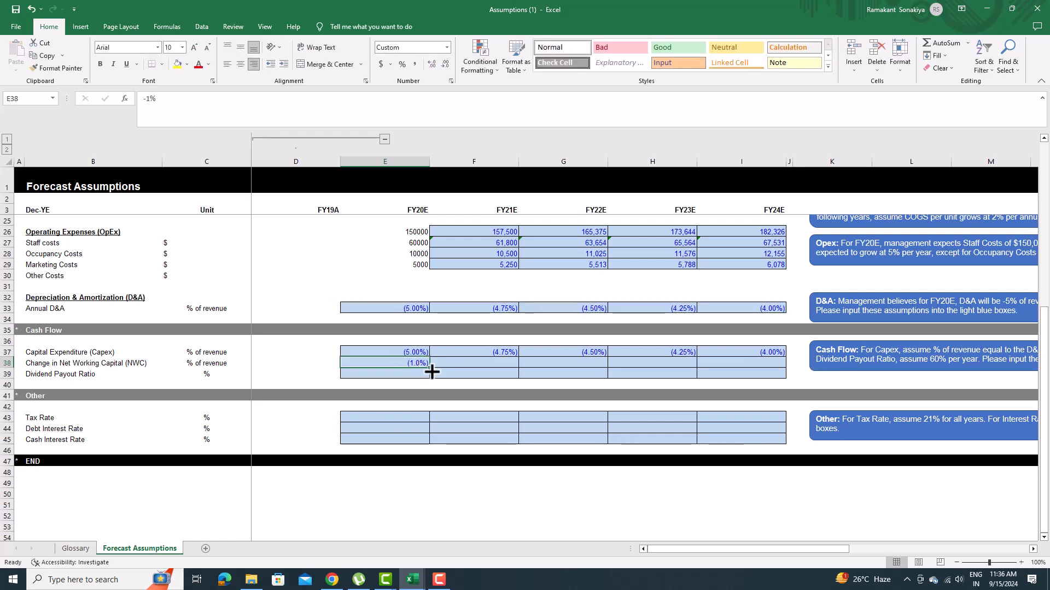
type("60%")
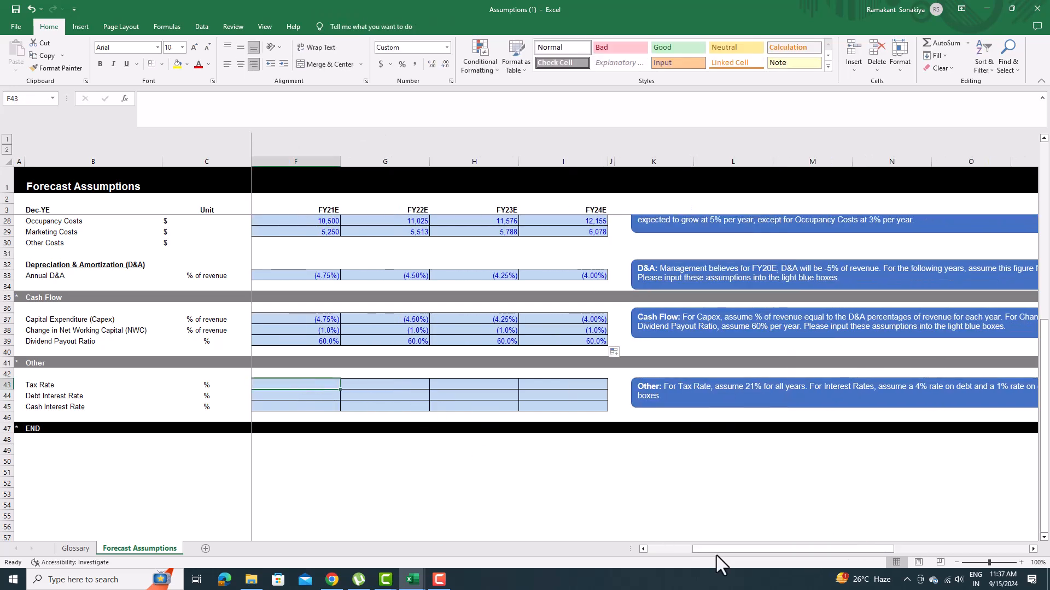
Scroll left to bring the Tax Rate and Debt Interest Rate rows' FY20E columns into view
scroll("left", 3)
type("21")
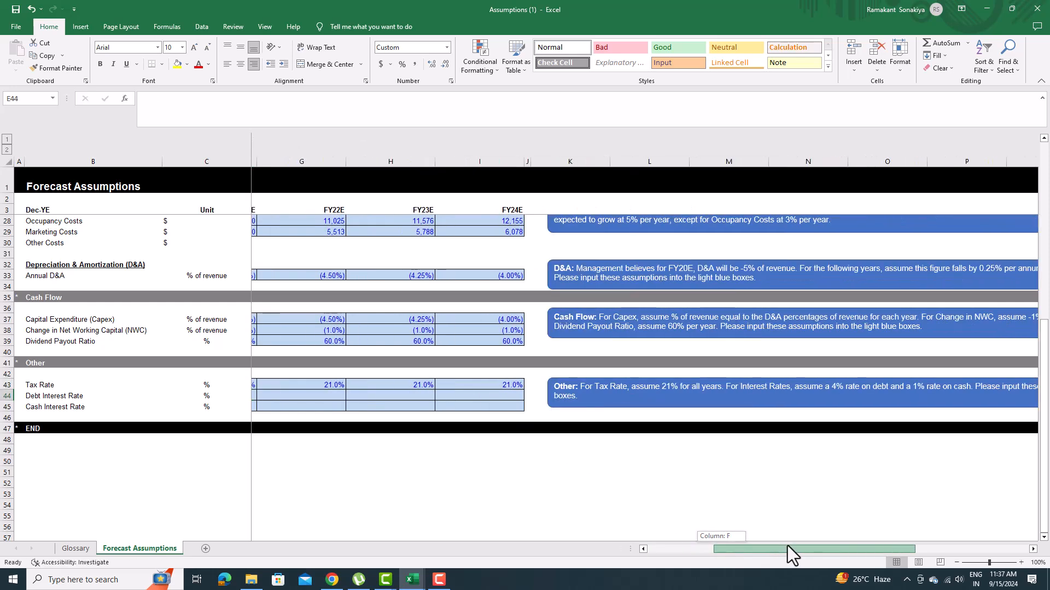
scroll("left", 3)
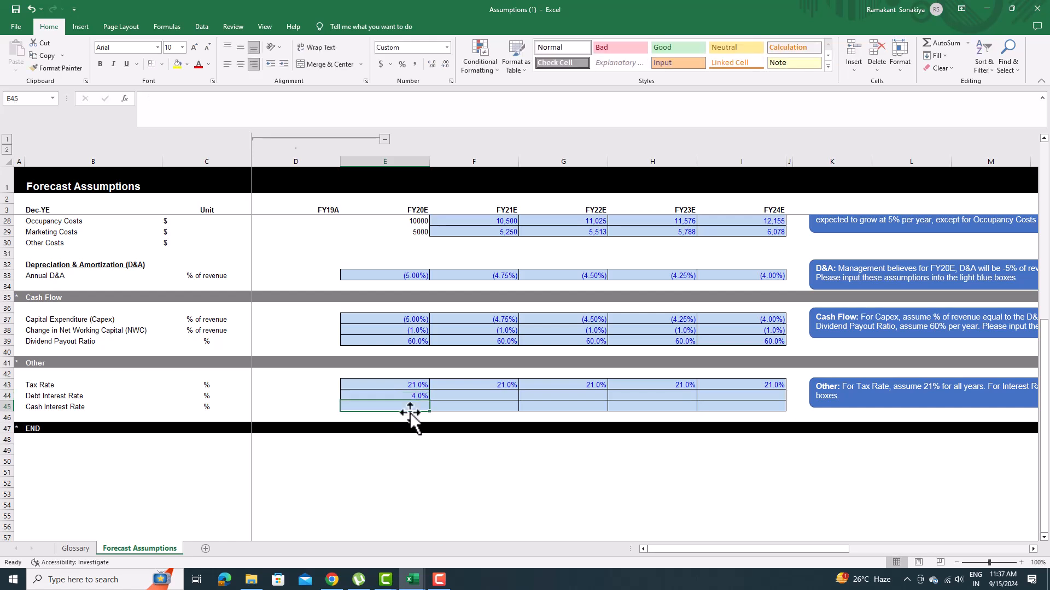